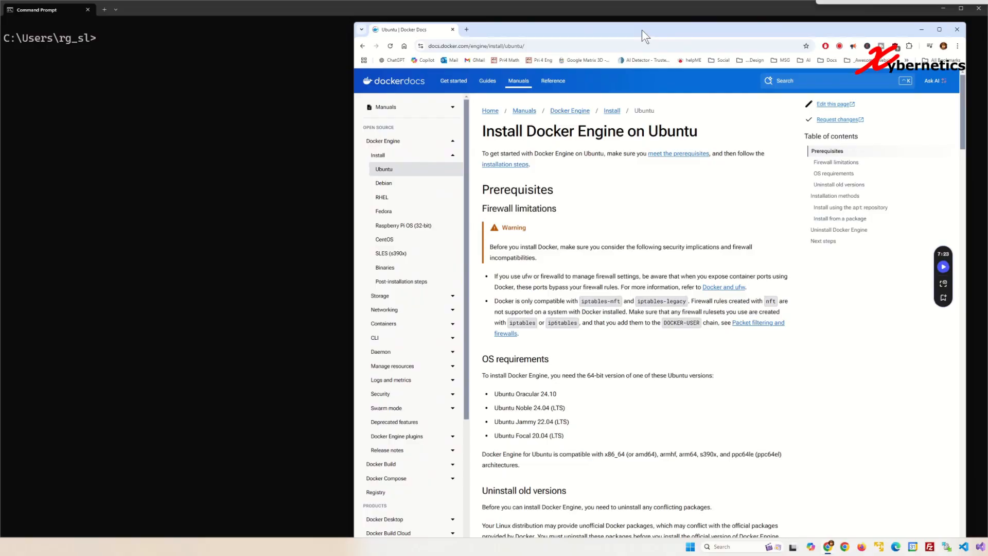
- Scroll the Docker Docs Ubuntu page to the 'Install using the apt repository' commands
scroll(down, 3)
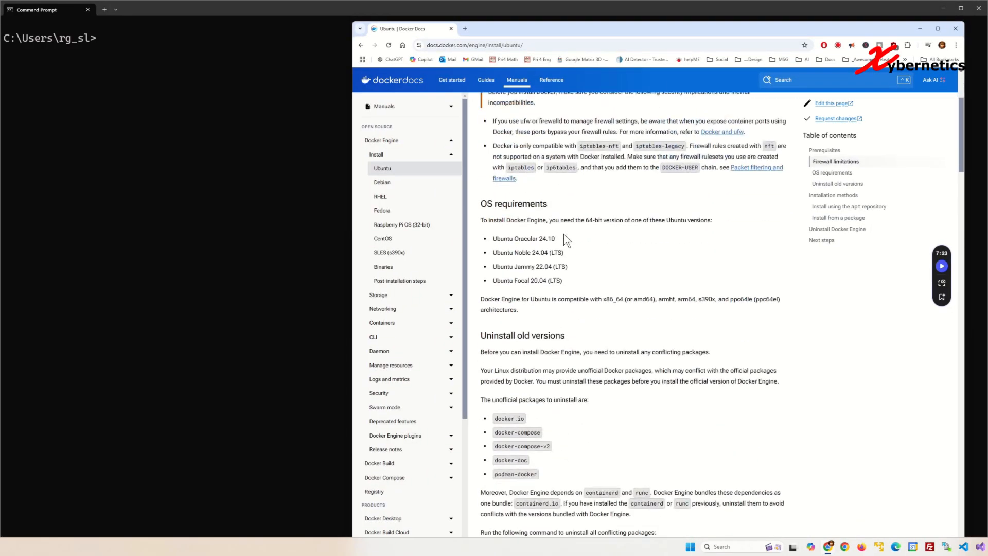
scroll(down, 3)
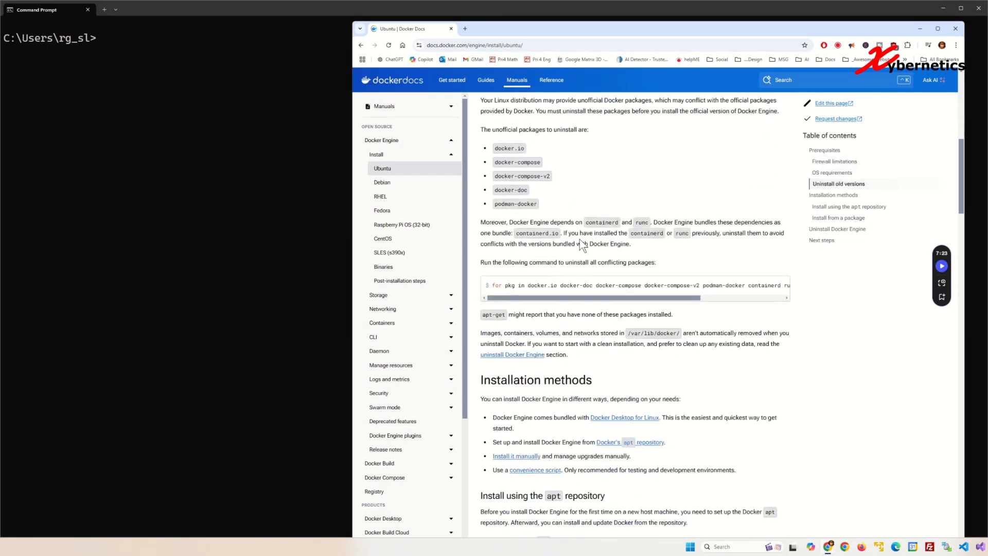
scroll(up, 3)
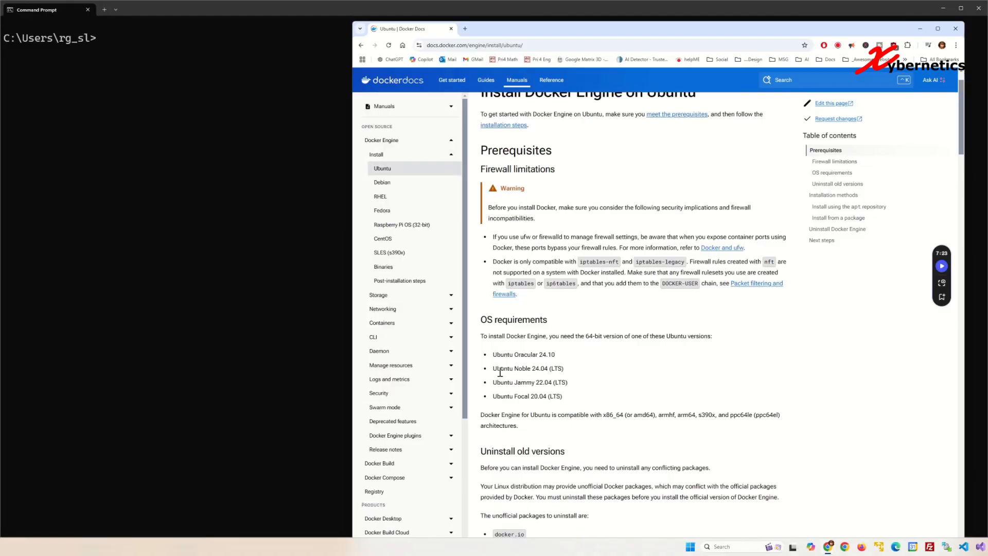
scroll(down, 3)
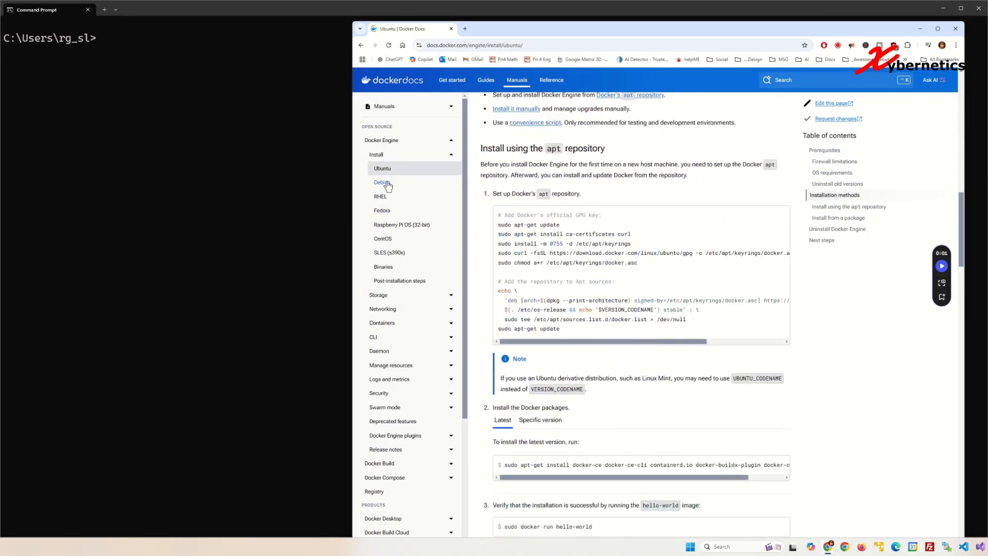
mouse_move(217, 184)
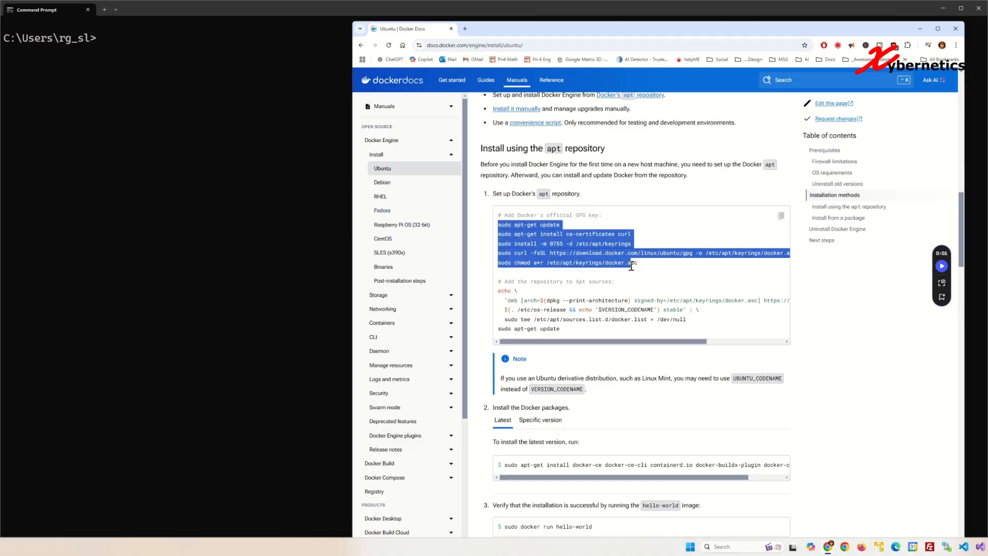
mouse_move(582, 250)
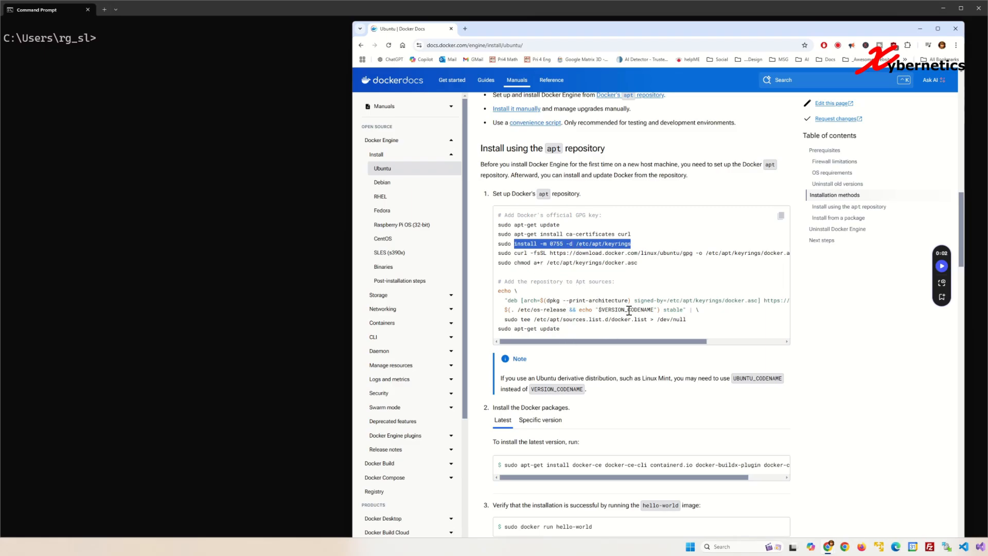
mouse_move(567, 145)
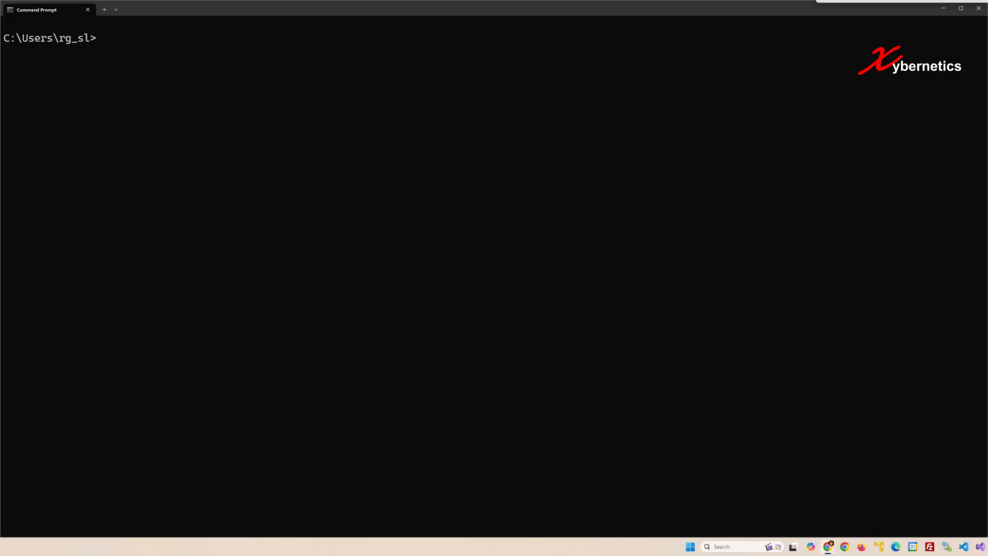
mouse_move(694, 19)
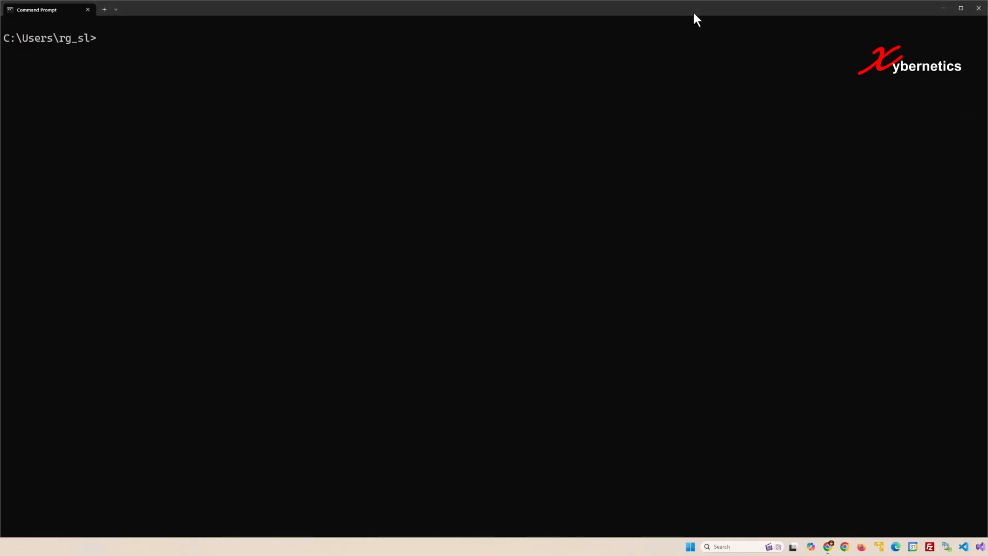
text(ssh)
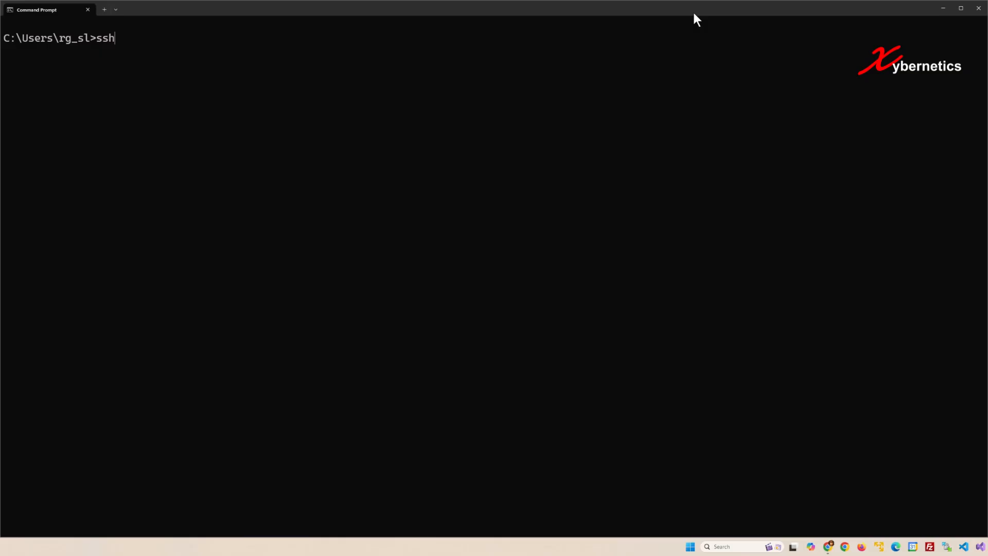
text(rabi)
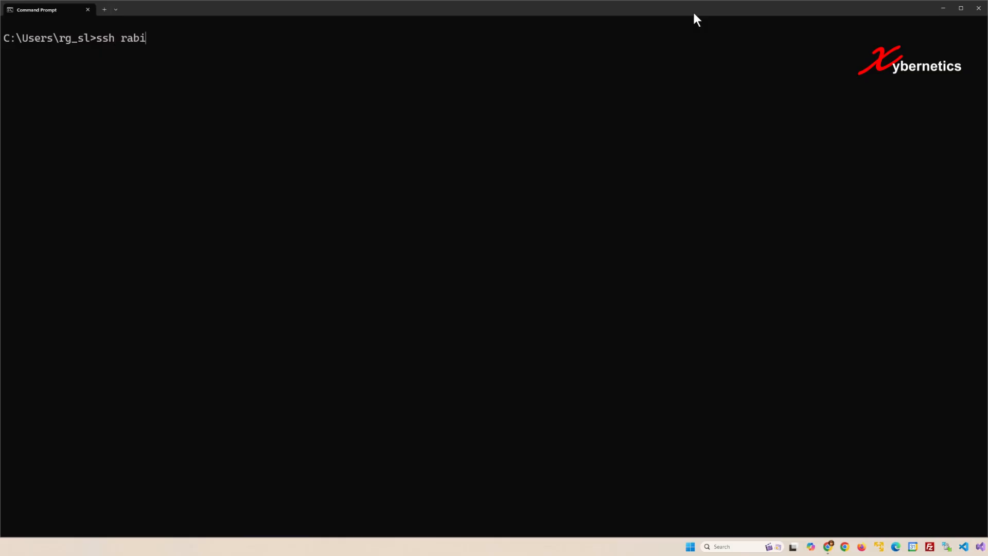
text(@192)
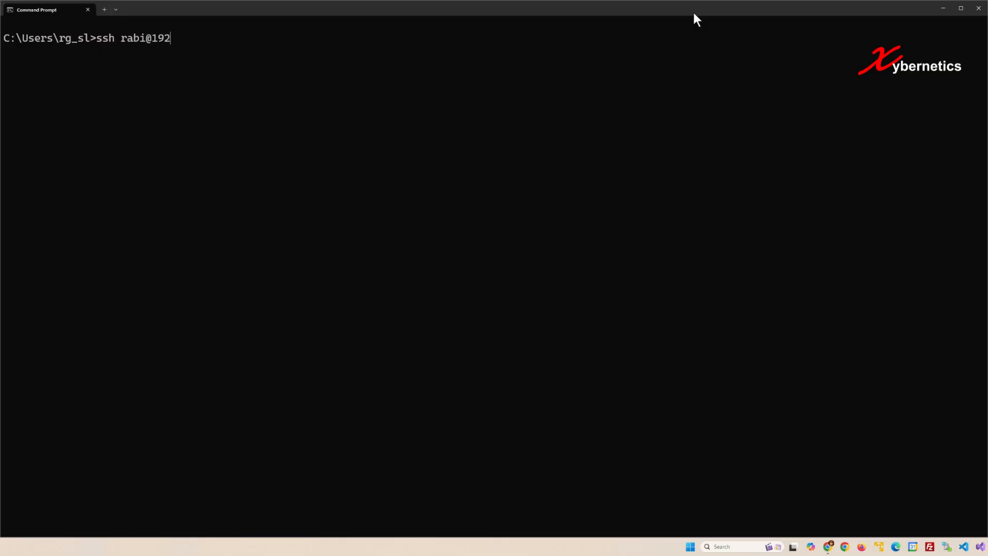
text(.168.50.)
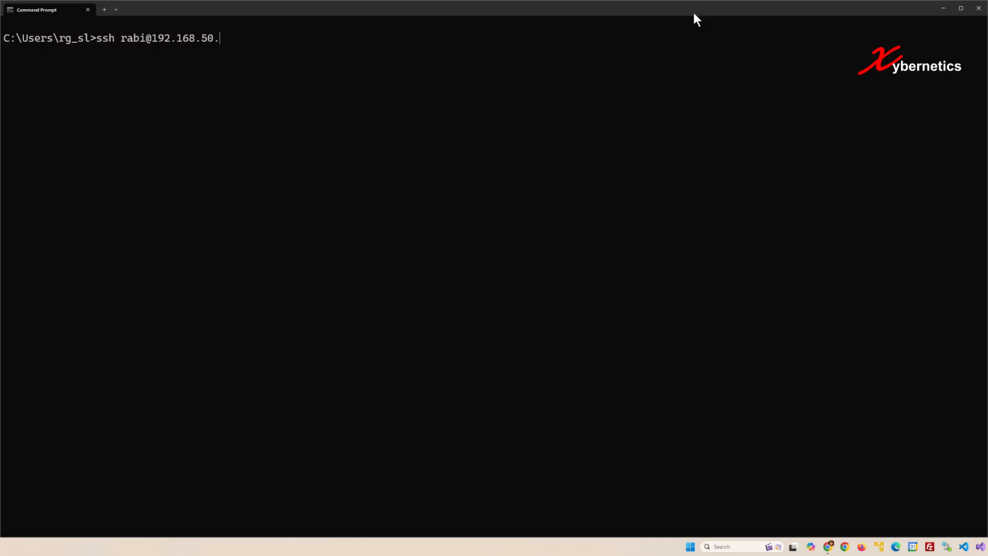
text(151)
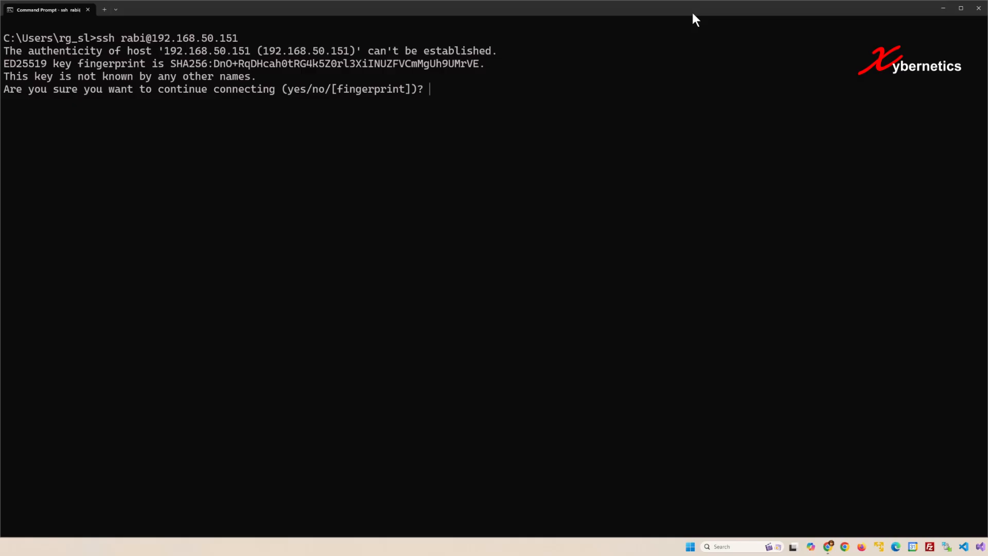
text(yes)
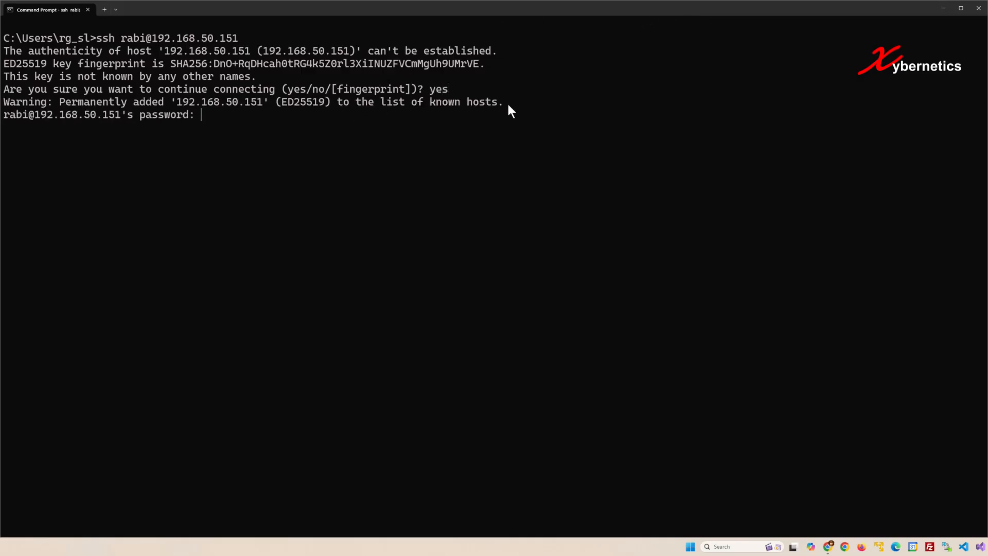
key(Enter)
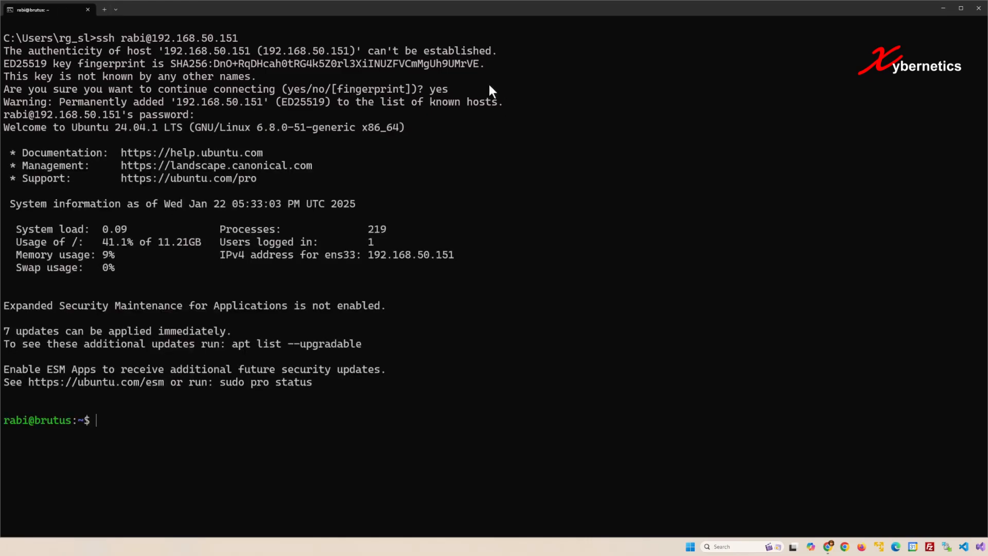
mouse_move(136, 400)
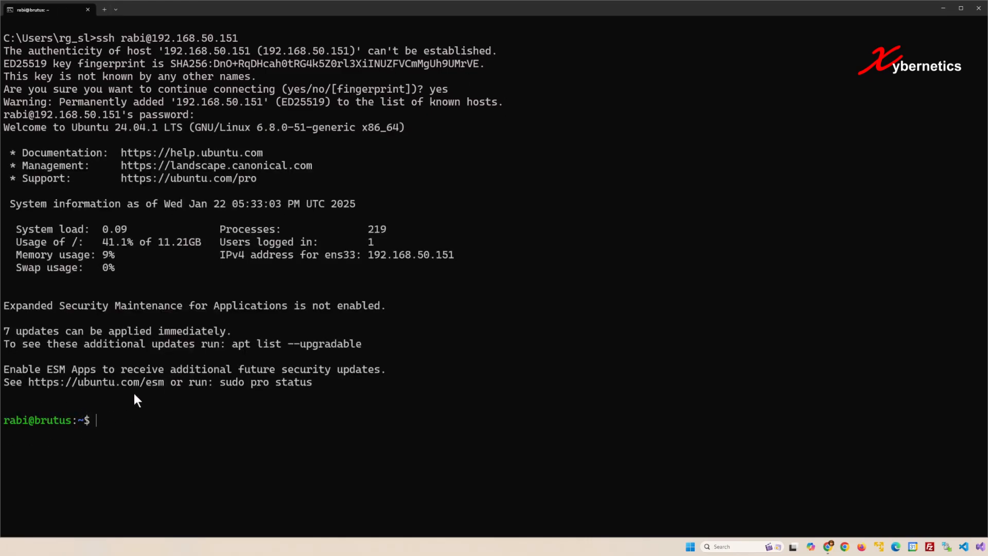
mouse_move(160, 398)
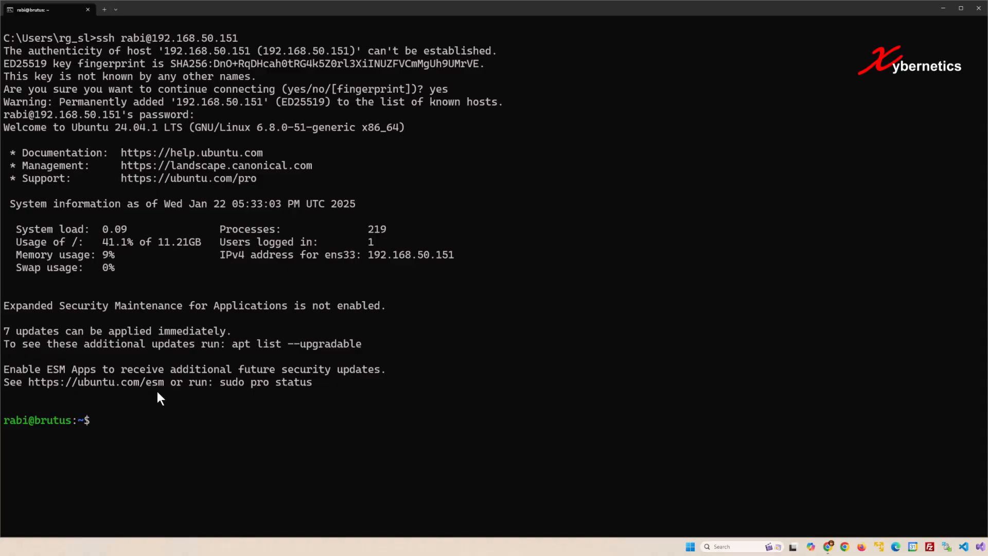
- Become root with sudo su and clear the screen
text(sudo su)
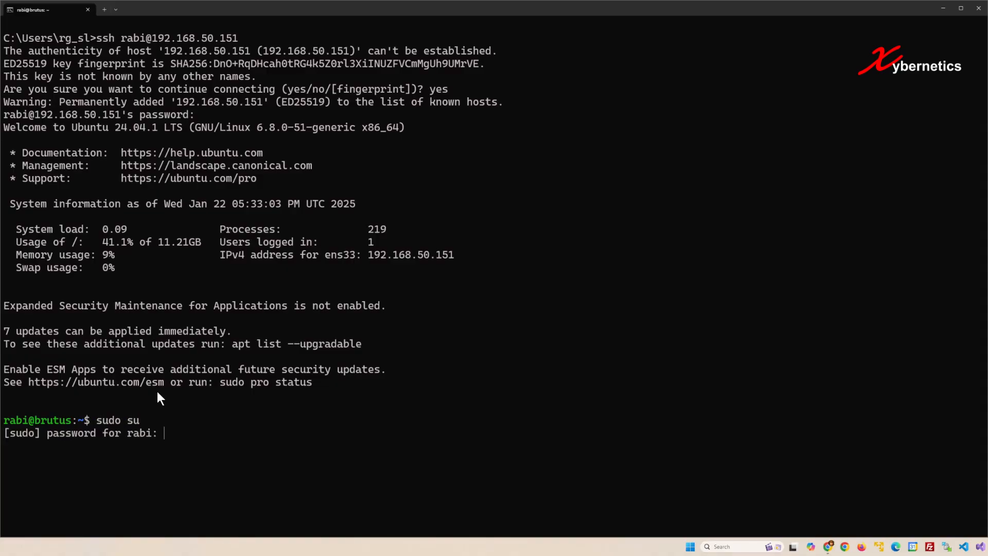
key(Enter)
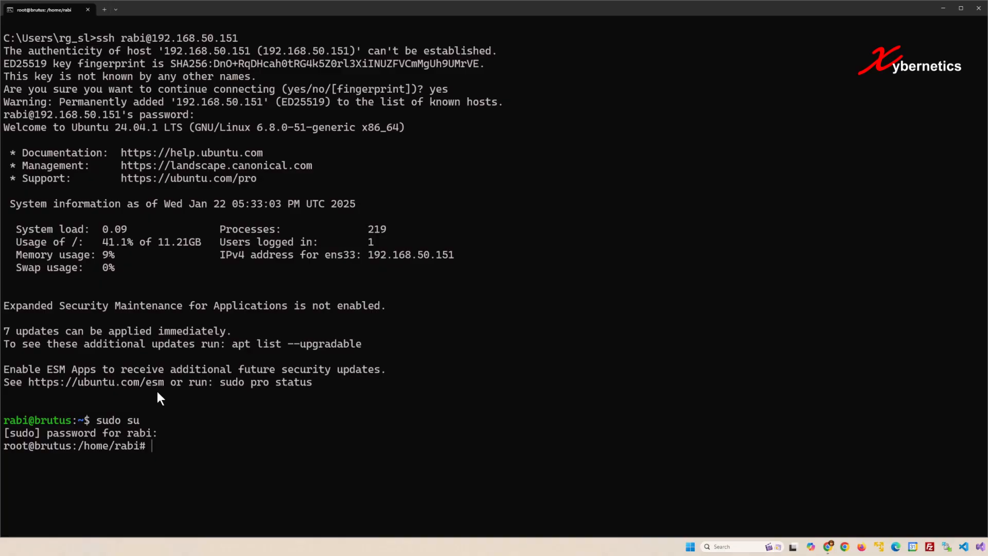
text(clear)
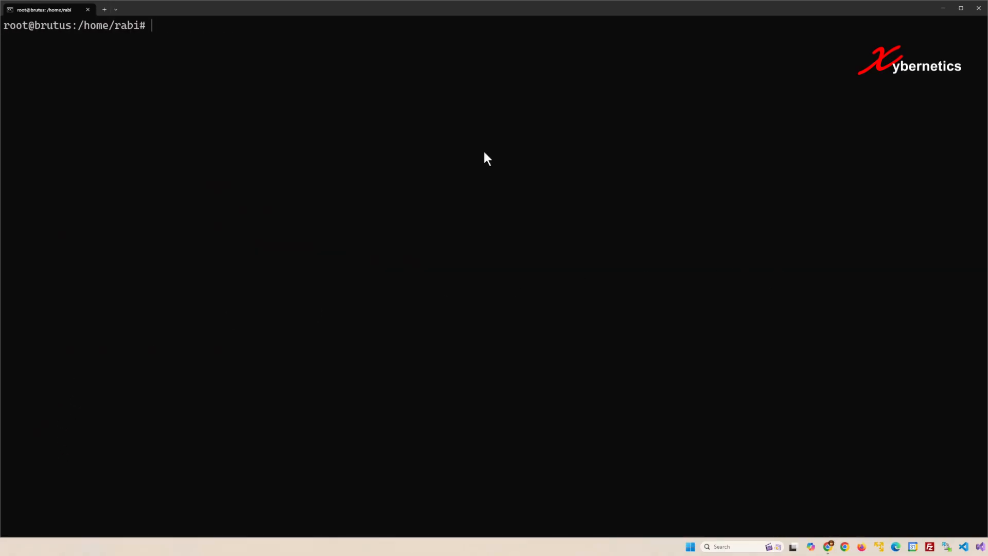
mouse_move(479, 160)
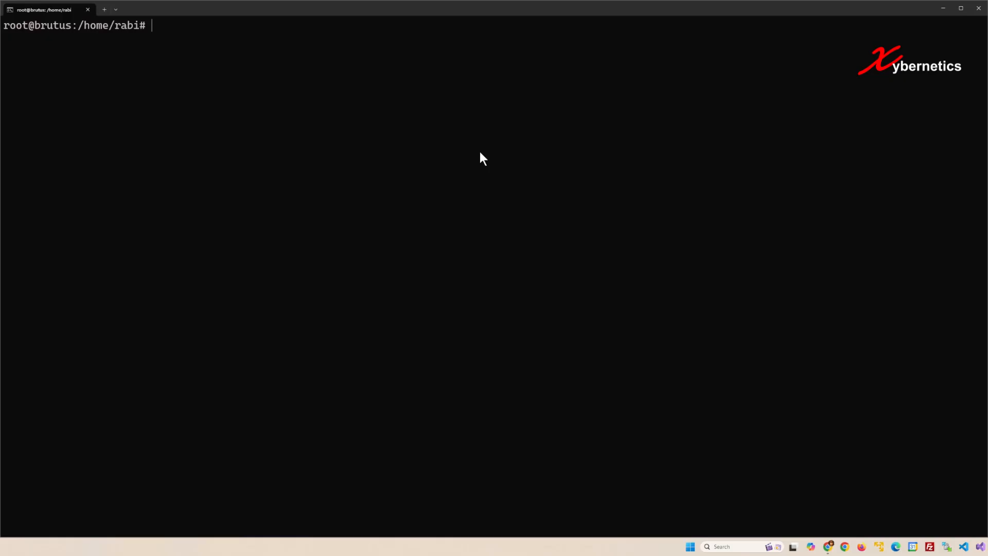
- Run apt-get update on the server, then clear the terminal
text(apt-get update)
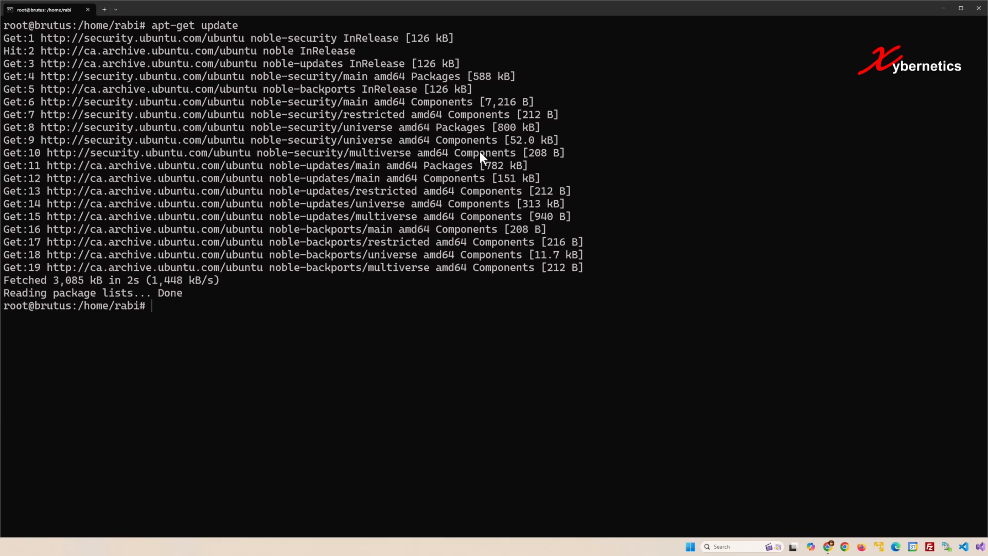
text(cl)
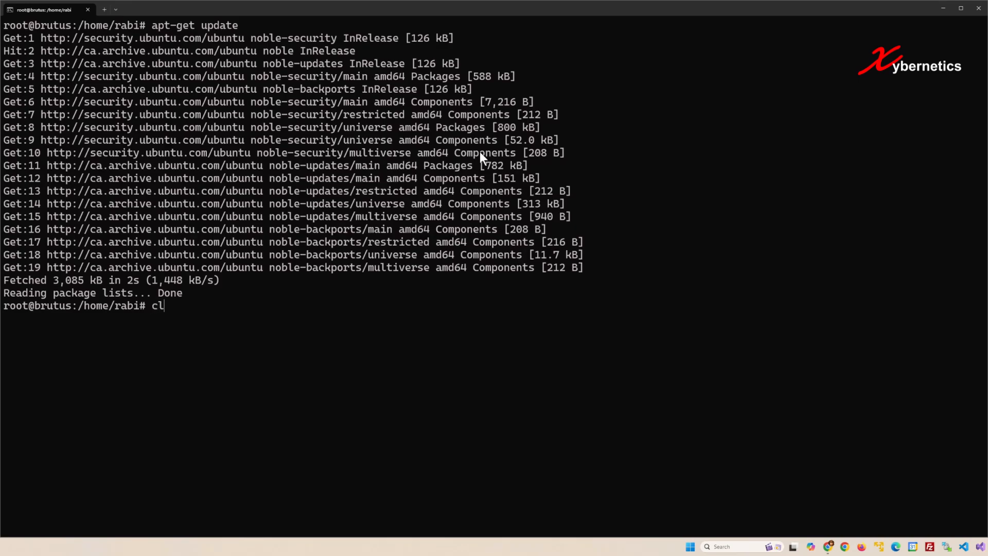
key(Enter)
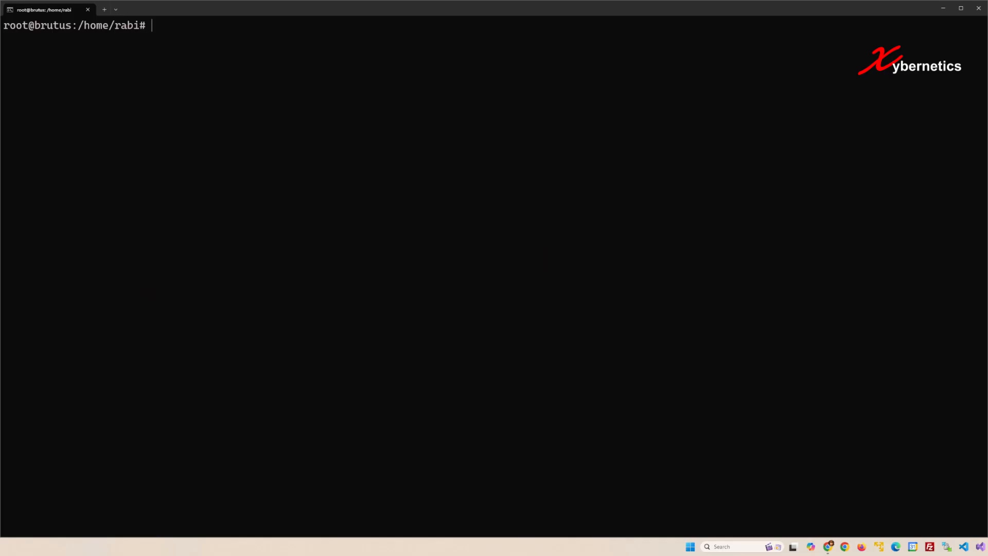
mouse_move(698, 161)
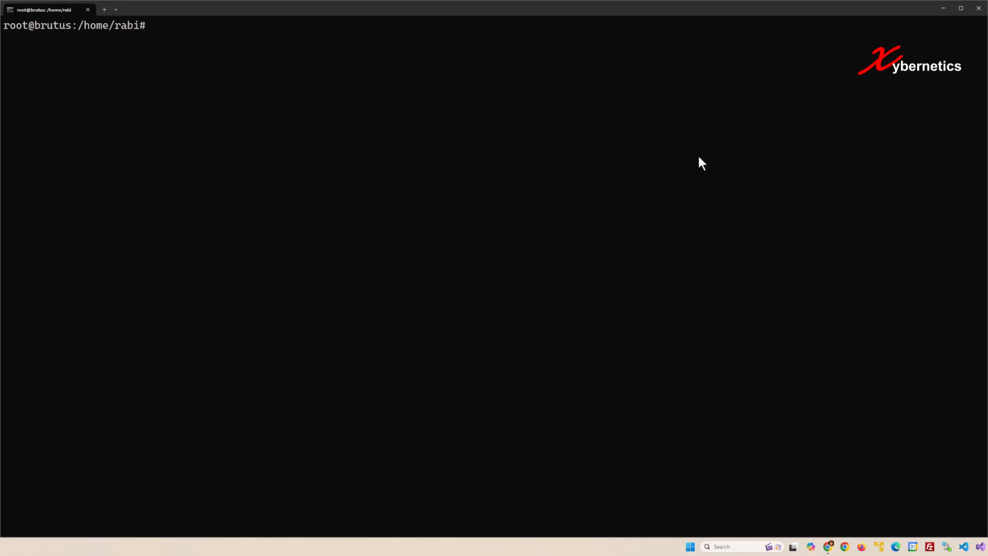
- Run apt-get install ca-certificates curl on the server
text(apt-get install ca-certificates curl)
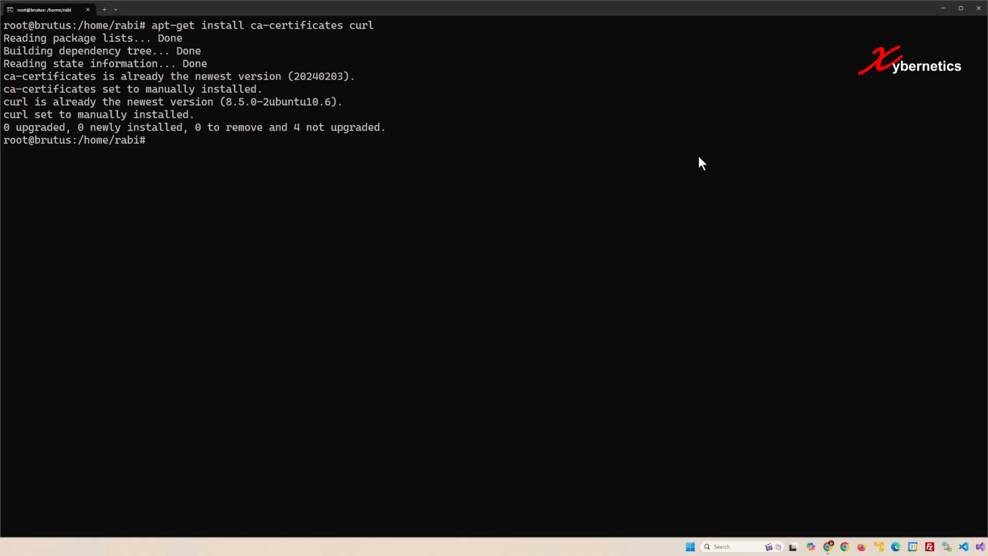
mouse_move(204, 135)
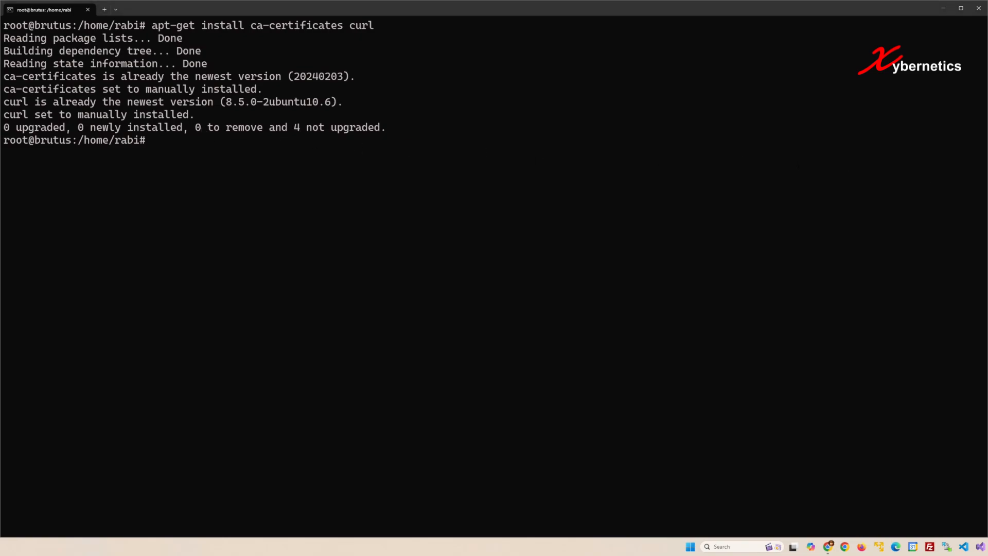
mouse_move(456, 179)
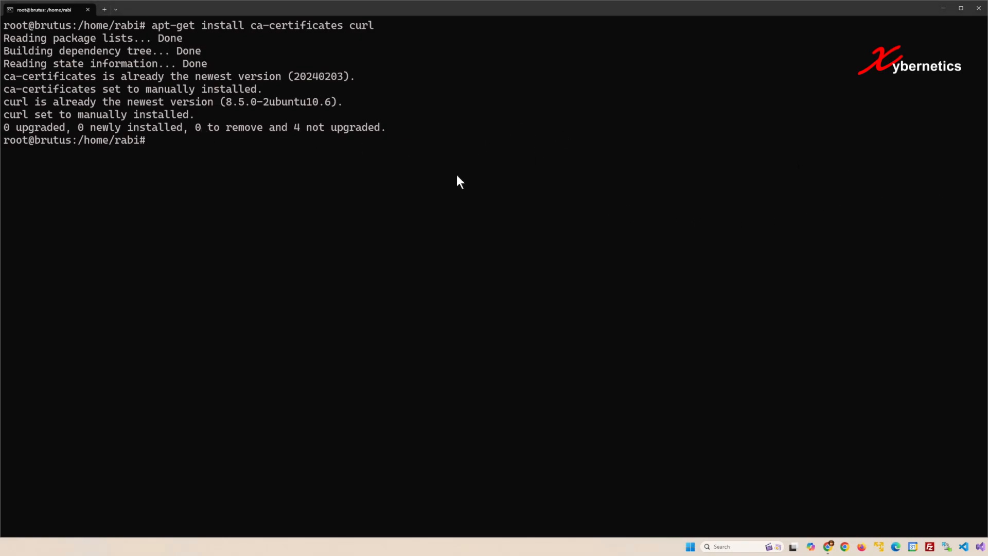
- Enter mkdir -p /etc/apt/keyrings at the root prompt
text(mkdir -p /etc/apt/keyrings)
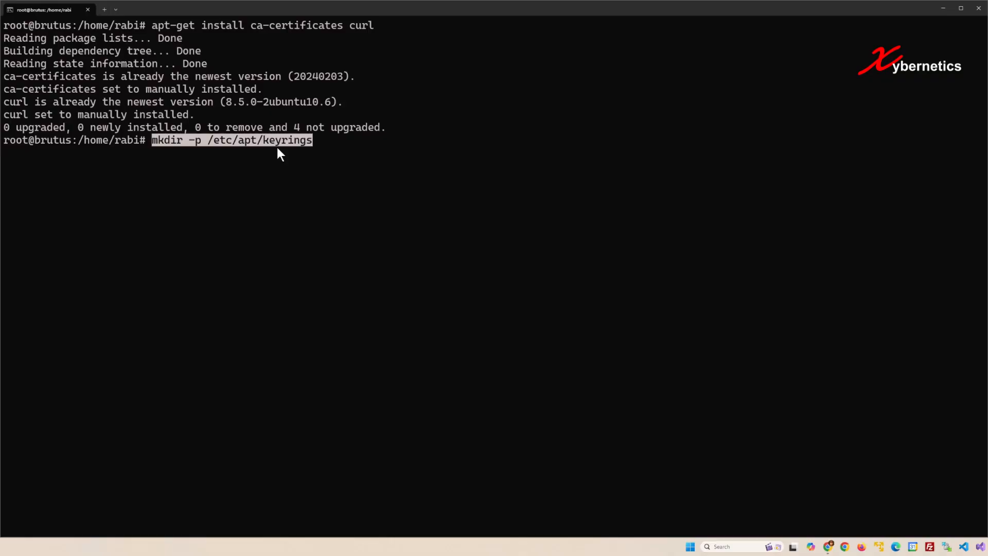
mouse_move(315, 149)
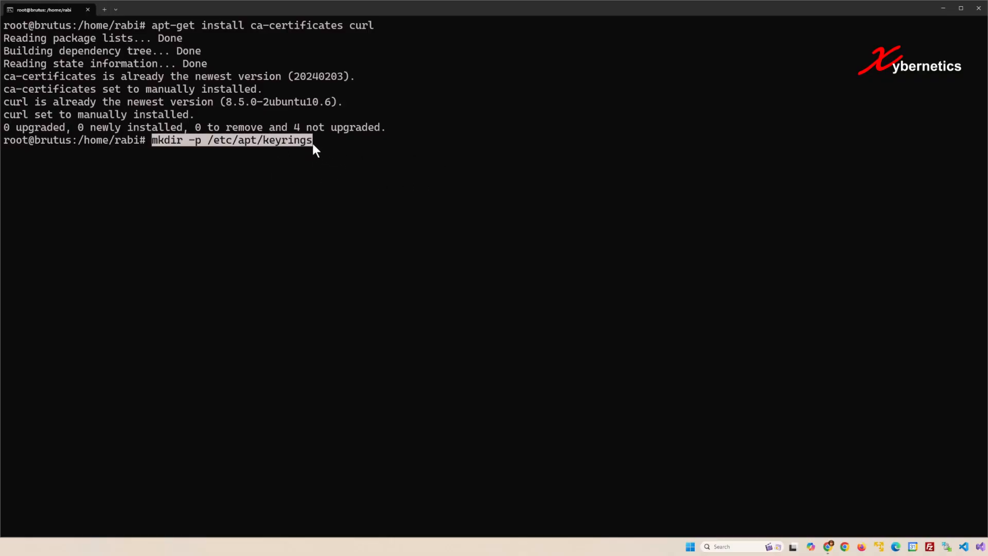
mouse_move(213, 167)
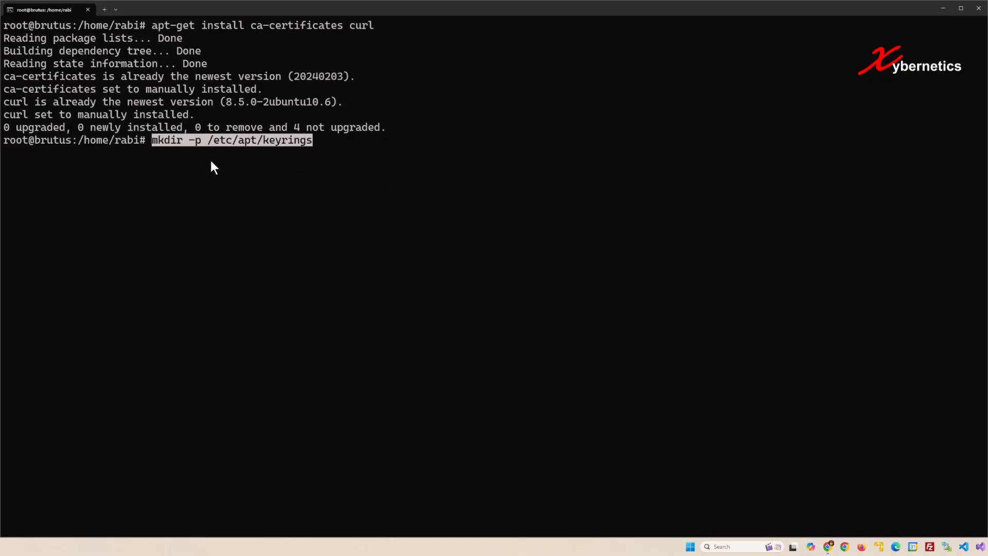
mouse_move(221, 177)
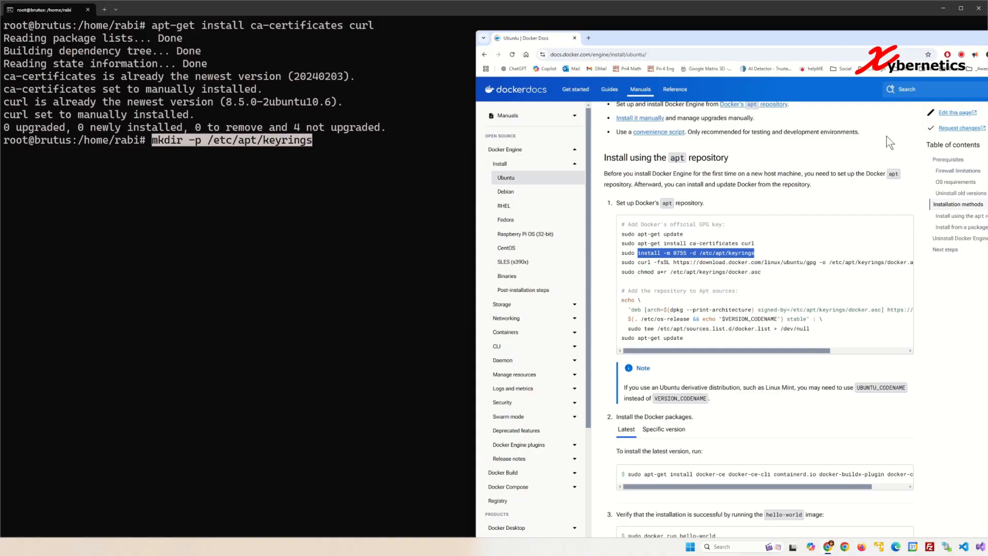
mouse_move(260, 166)
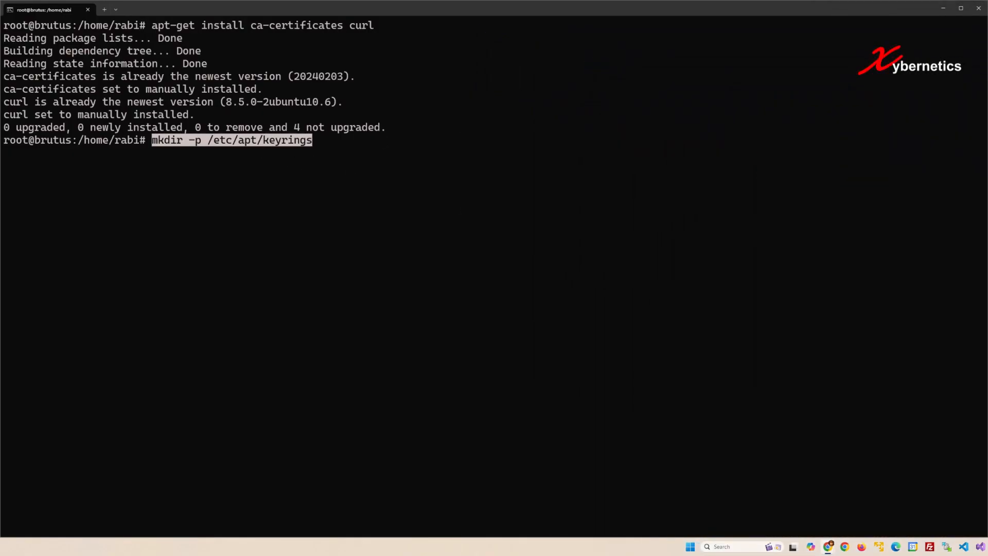
mouse_move(770, 179)
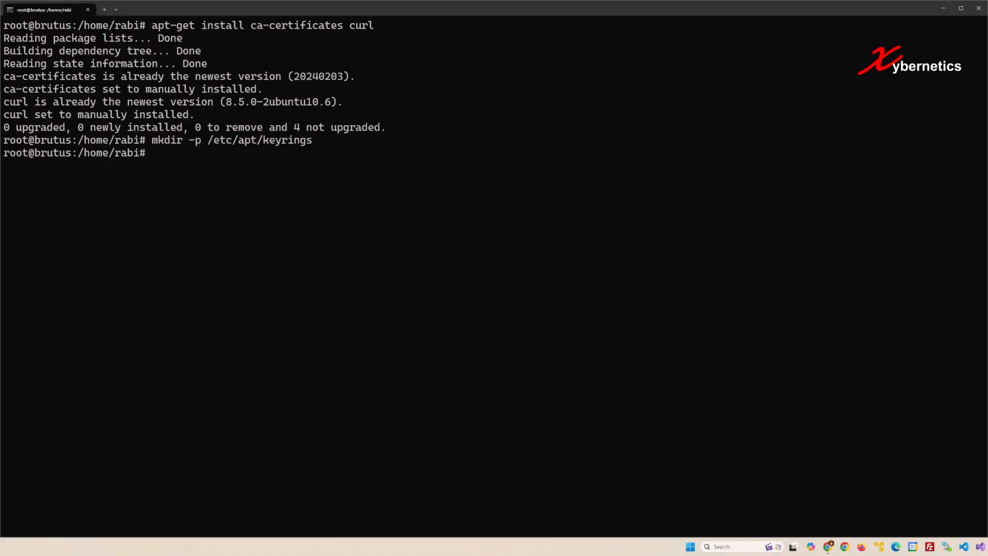
mouse_move(676, 215)
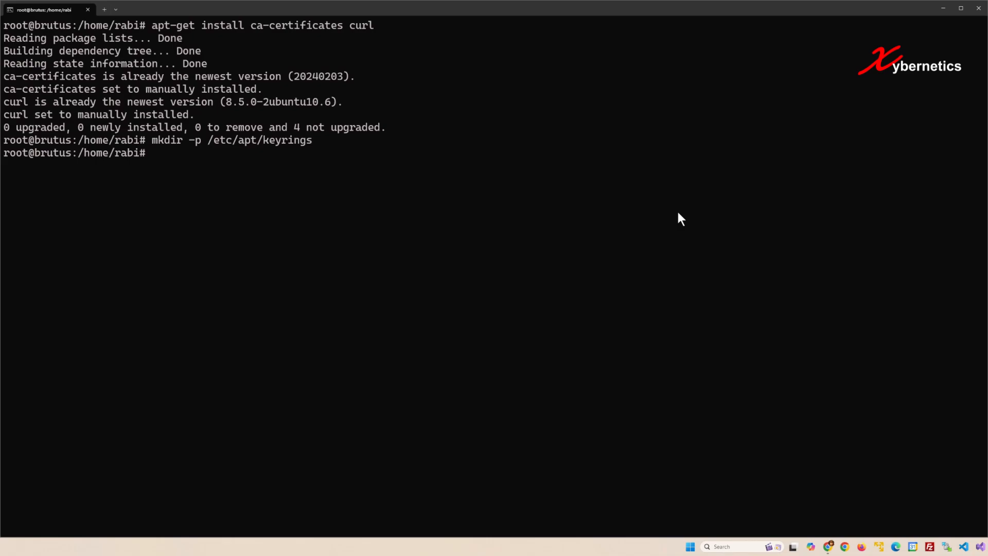
- Enter the curl command saving Docker's dearmored GPG key to /etc/apt/keyrings/docker.gpg
text(curl -fsSL https://download.docker.com/linux/ubuntu/gpg | sudo gpg --dearmor -o /etc/apt/keyrings/docker.gpg)
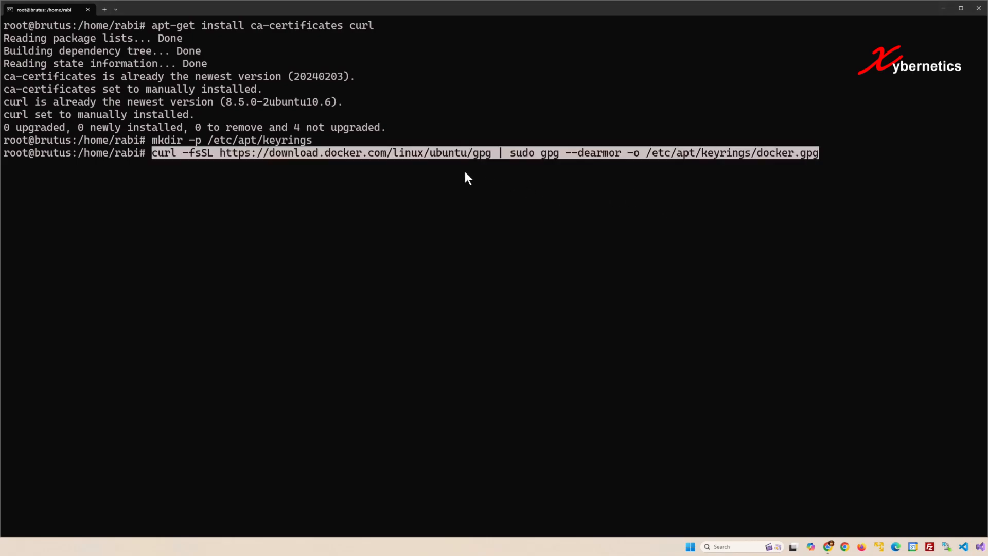
mouse_move(450, 185)
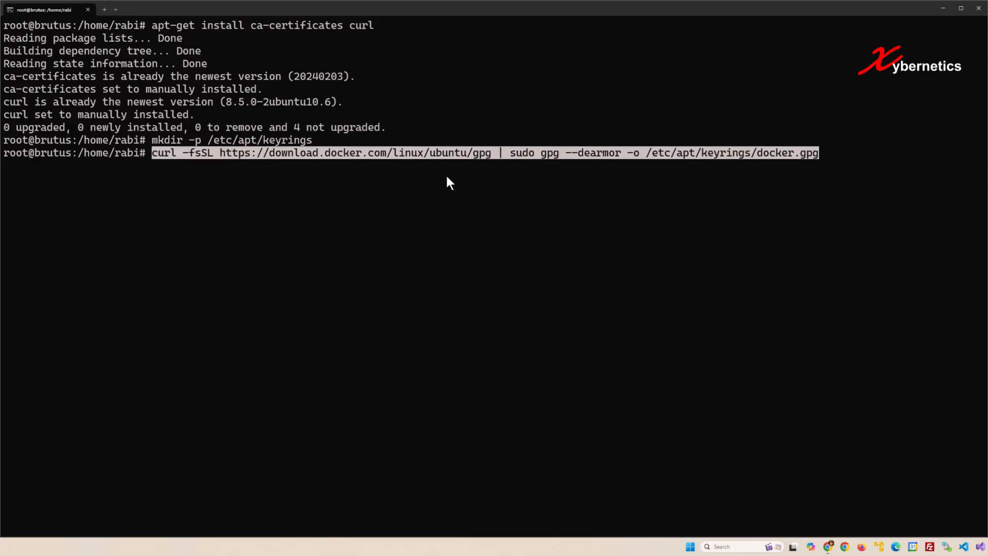
mouse_move(503, 195)
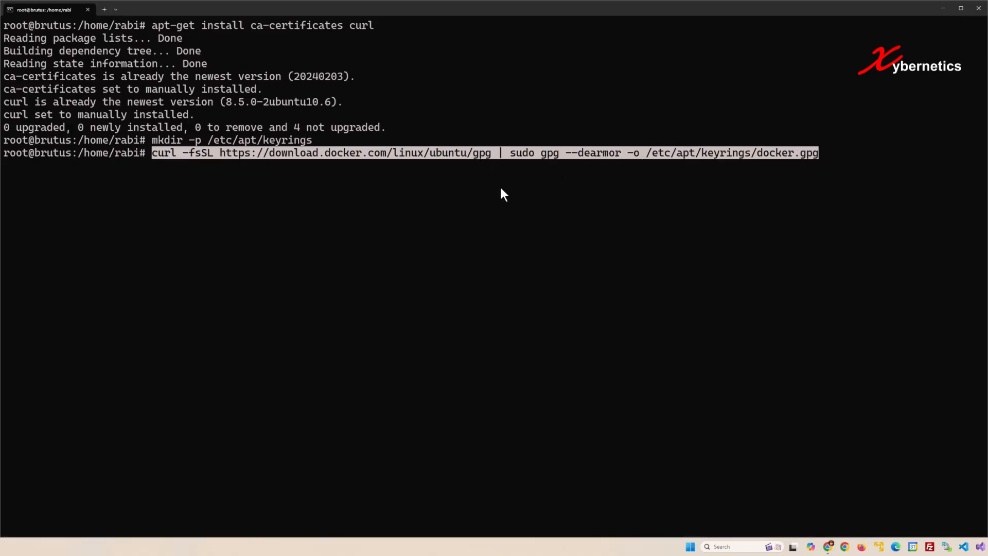
mouse_move(679, 158)
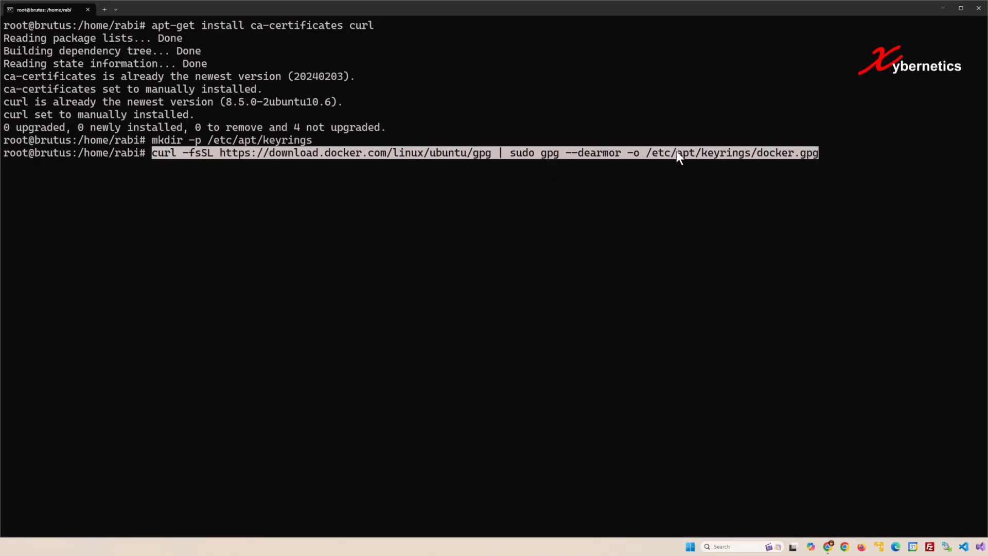
mouse_move(788, 164)
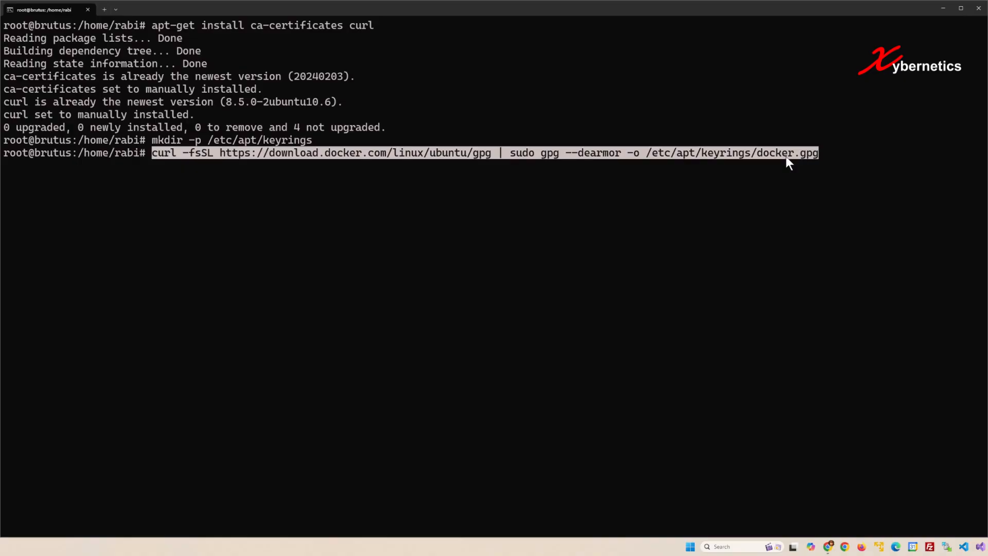
mouse_move(812, 168)
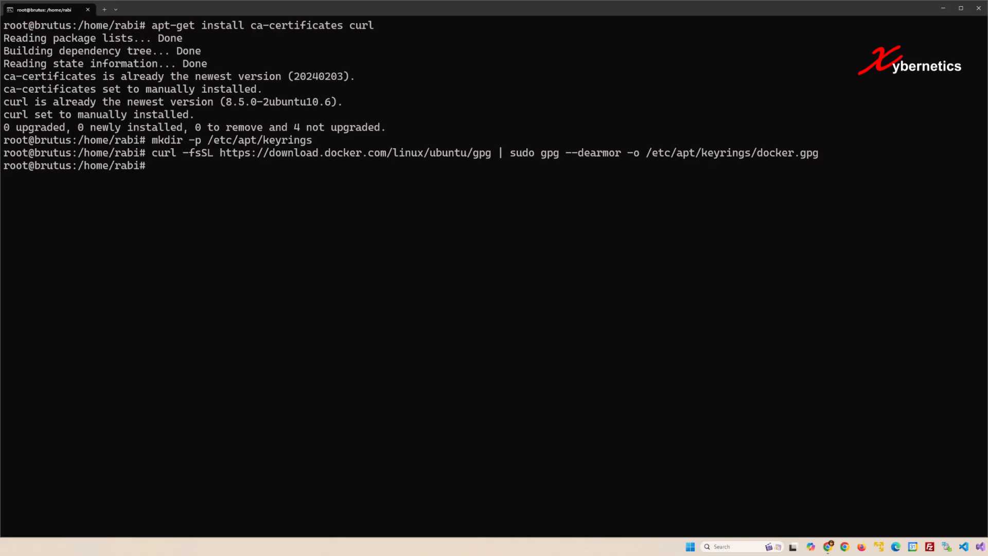
mouse_move(523, 257)
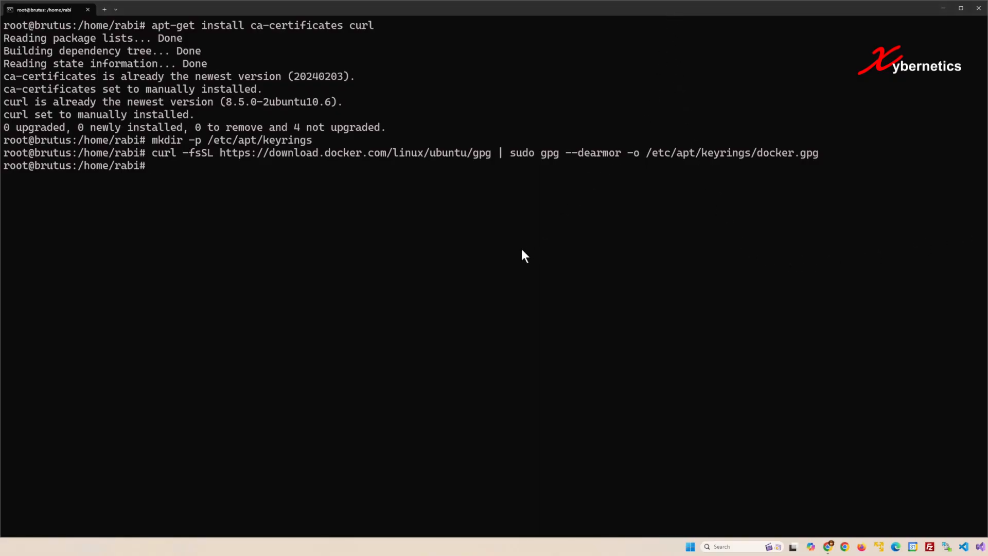
- Enter chmod a+r /etc/apt/keyrings/docker.gpg at the root prompt
text(chmod a+r /etc/apt/keyrings/docker.gpg)
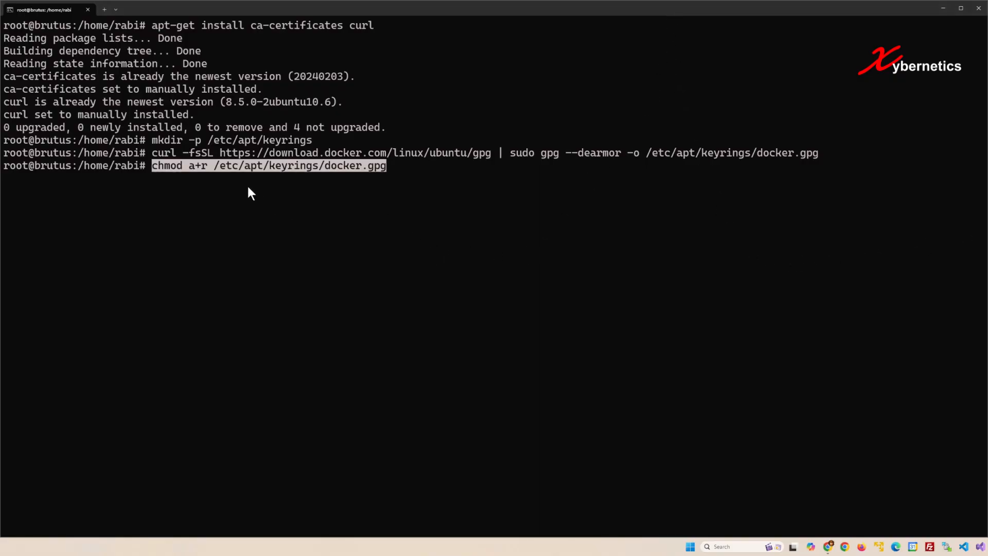
mouse_move(238, 179)
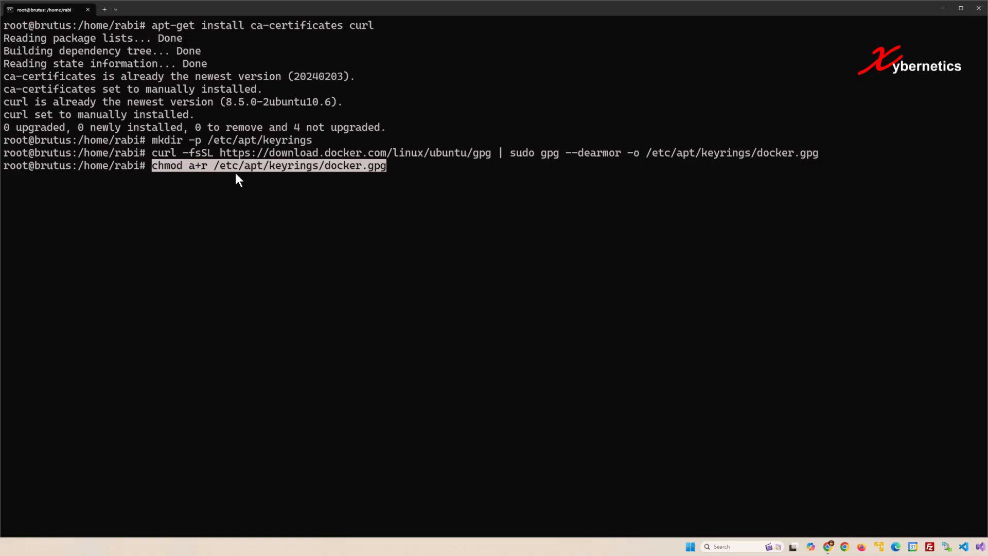
mouse_move(232, 187)
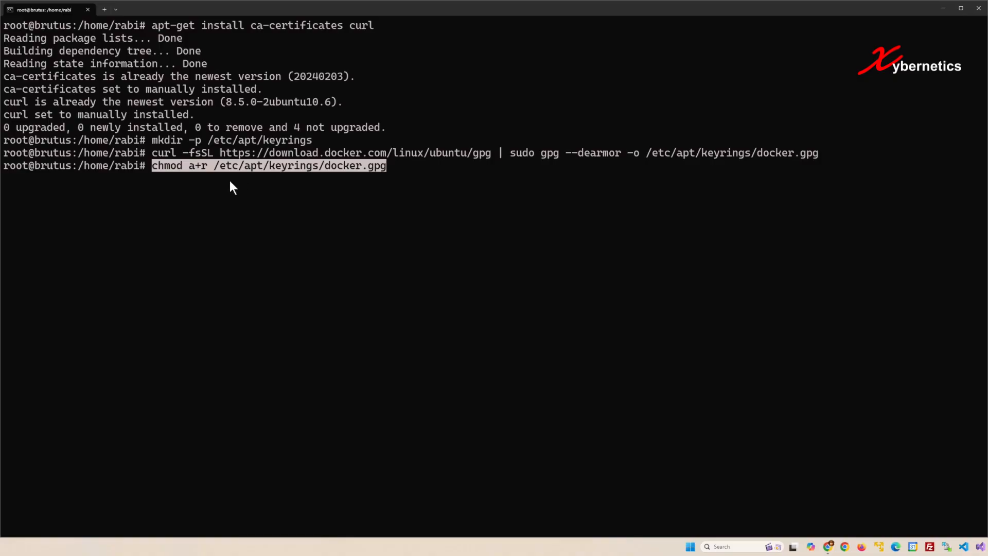
mouse_move(495, 217)
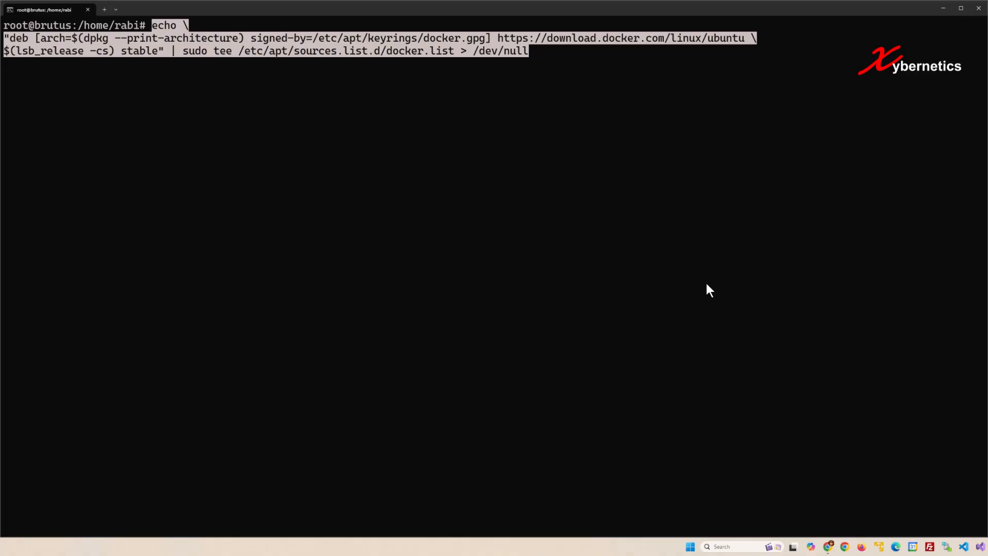
mouse_move(672, 197)
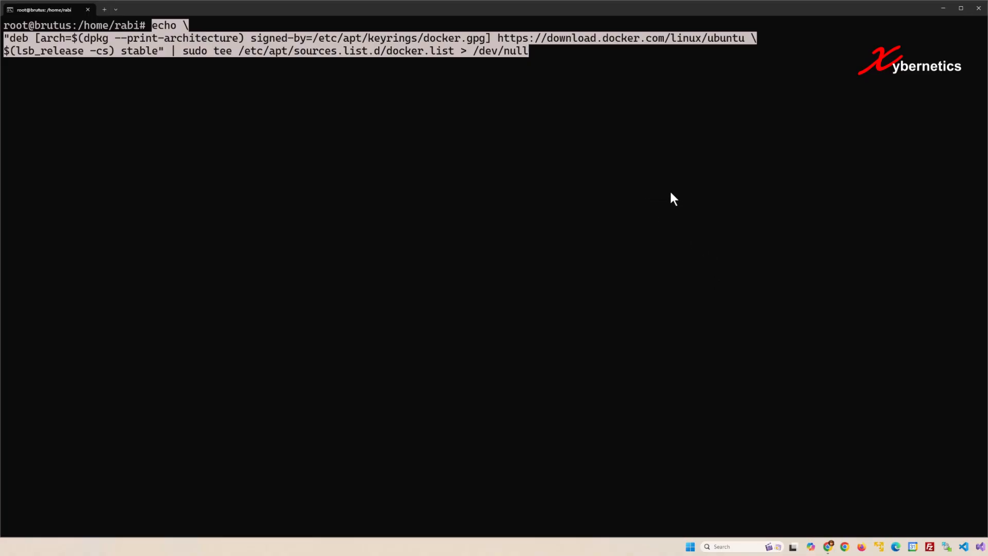
mouse_move(449, 43)
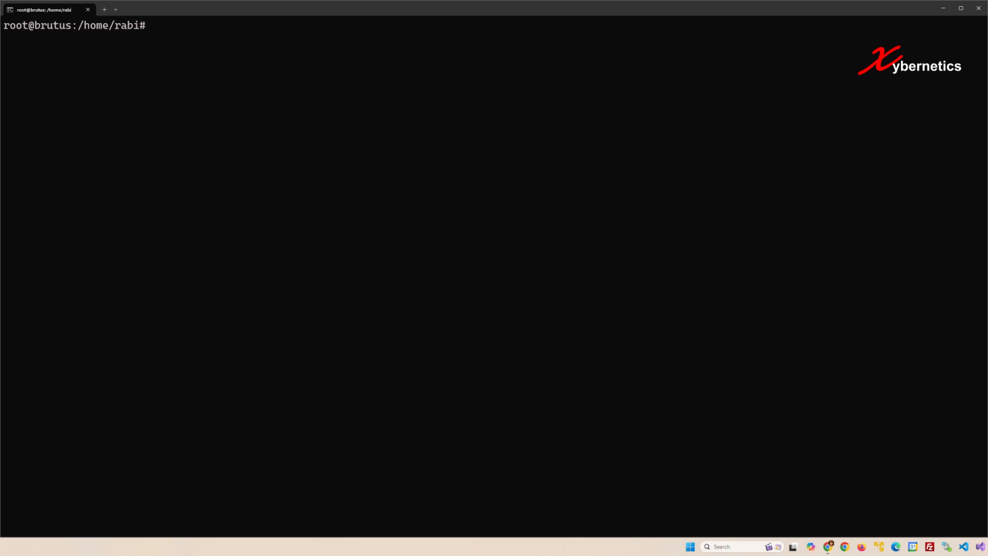
- Run apt-get update && sudo apt-get upgrade on the server
text(apt-get update && sudo apt-get upgrade)
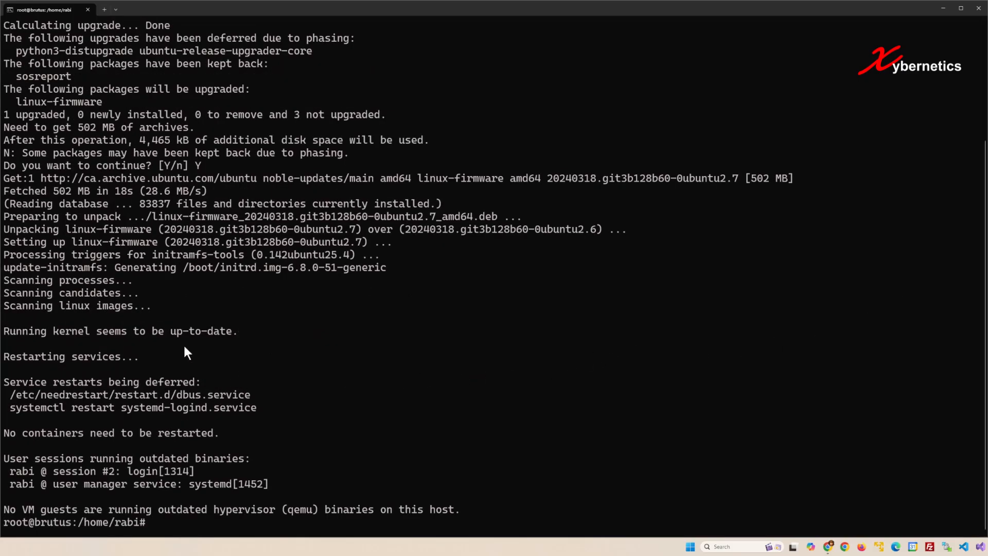
mouse_move(104, 391)
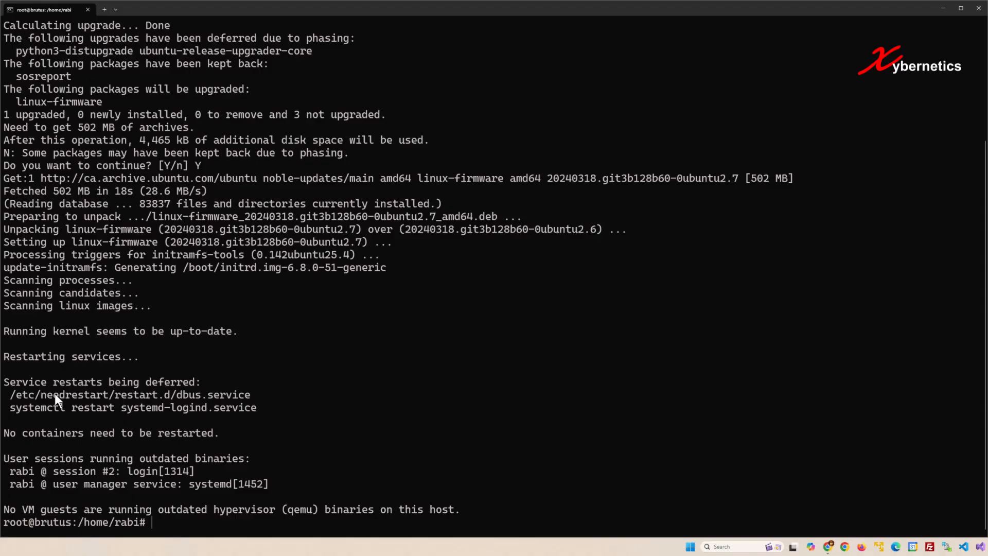
mouse_move(130, 402)
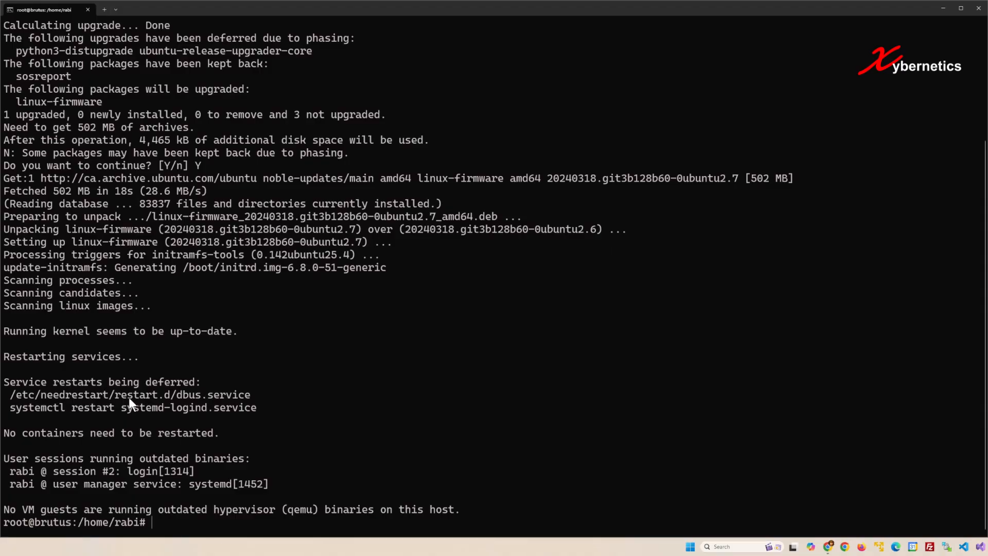
mouse_move(217, 384)
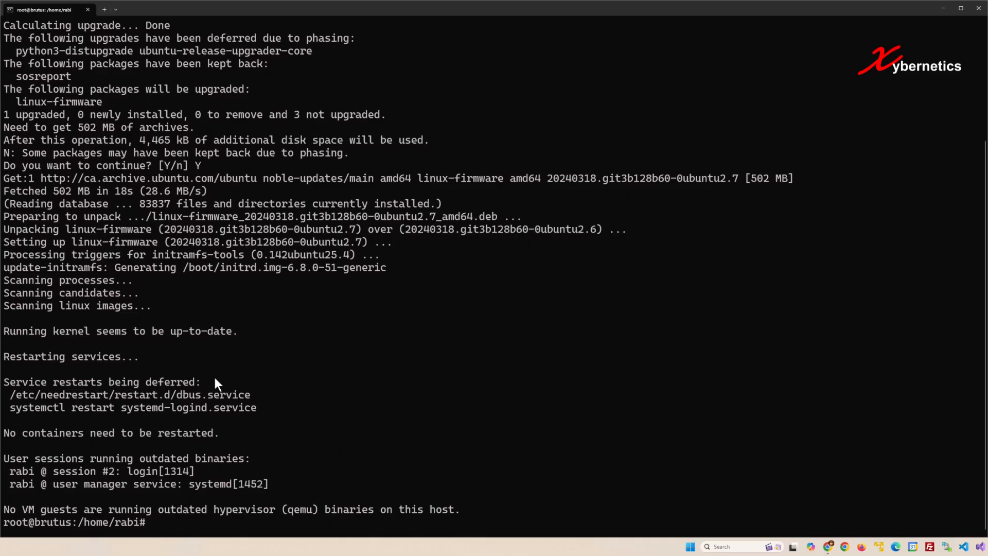
mouse_move(164, 405)
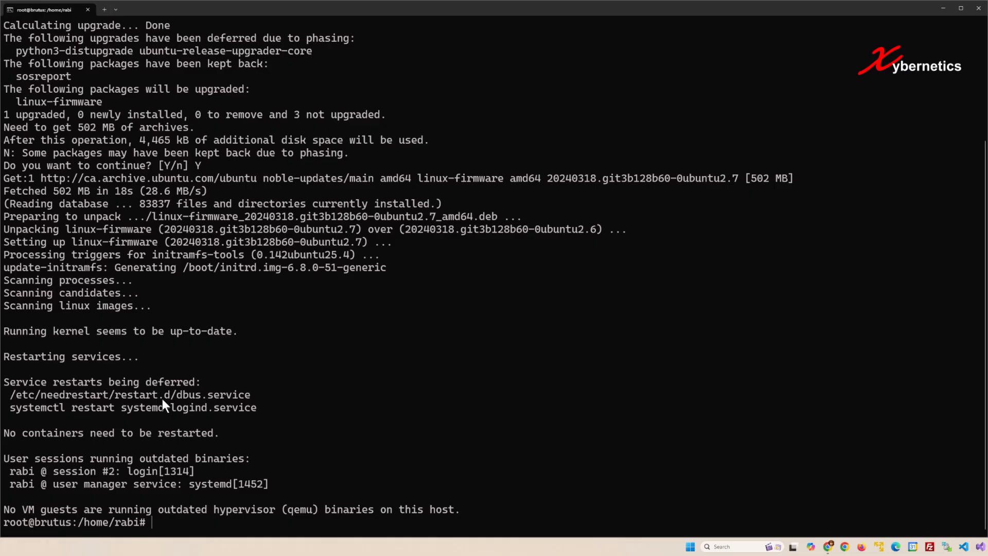
mouse_move(166, 409)
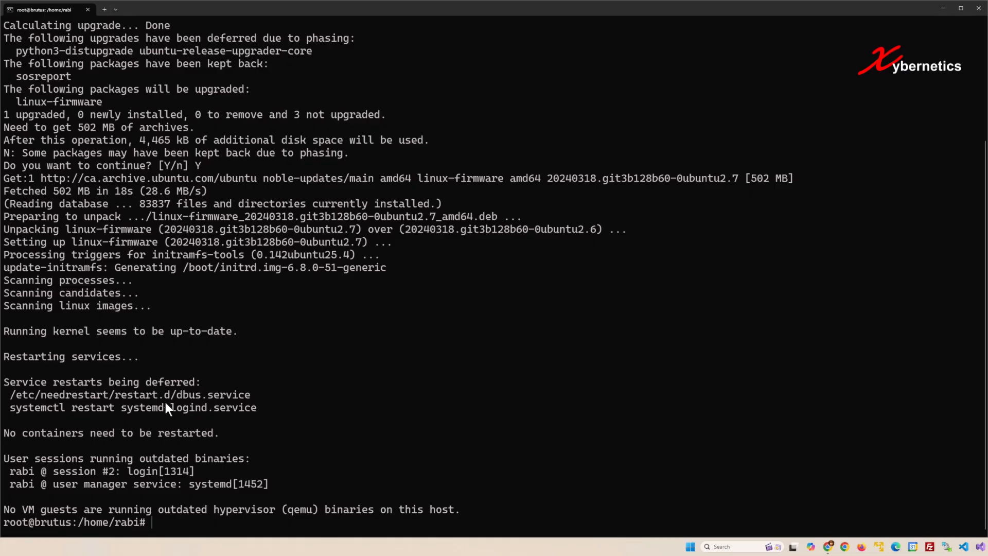
mouse_move(204, 412)
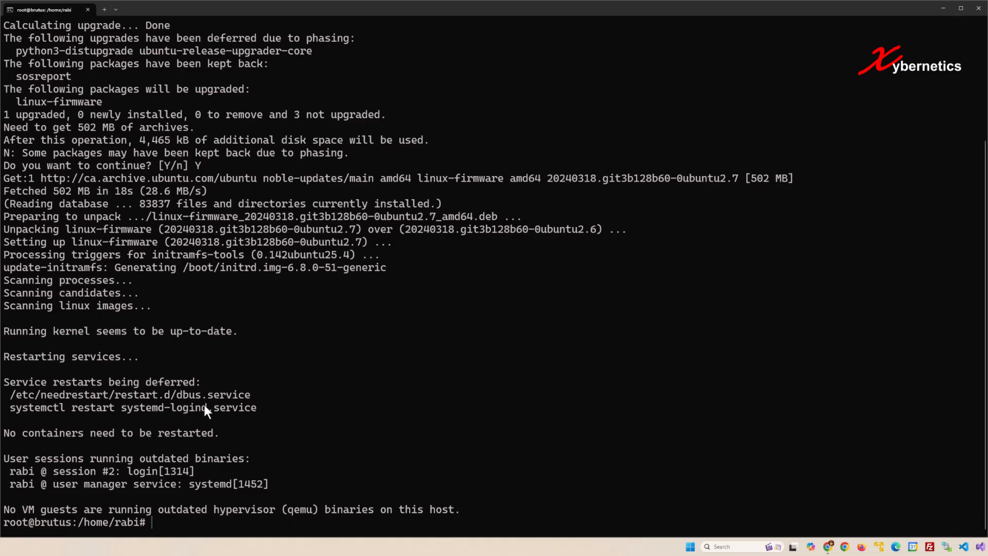
mouse_move(239, 400)
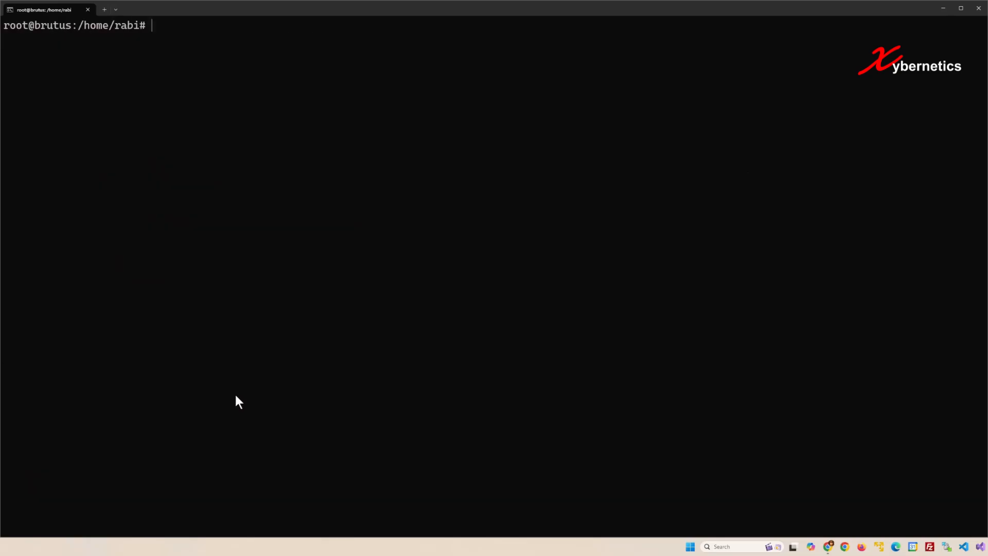
mouse_move(672, 332)
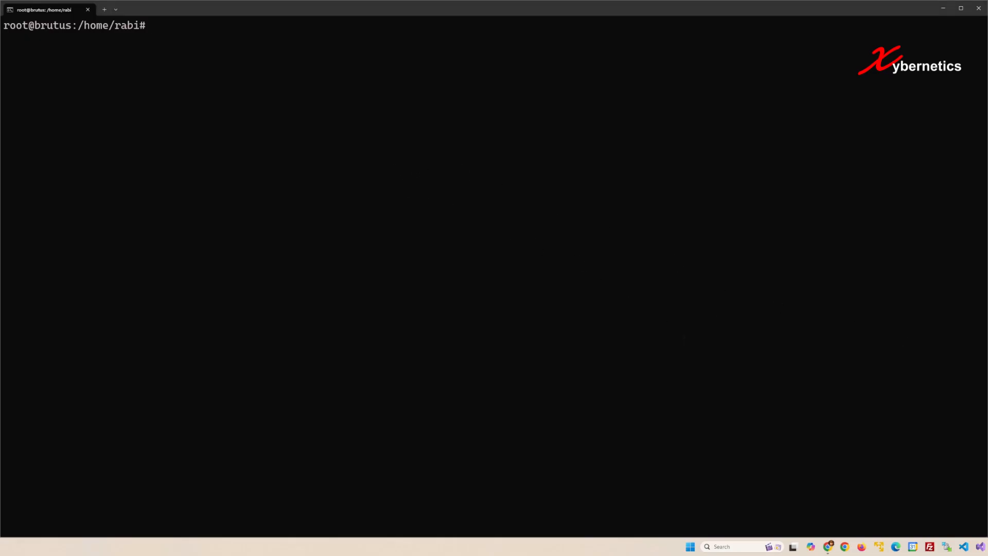
- Install docker-ce, docker-ce-cli, containerd.io, buildx and compose plugins, confirming with Y
text(apt-get install docker-ce docker-ce-cli containerd.io docker-buildx-plugin docker-compose-plugin)
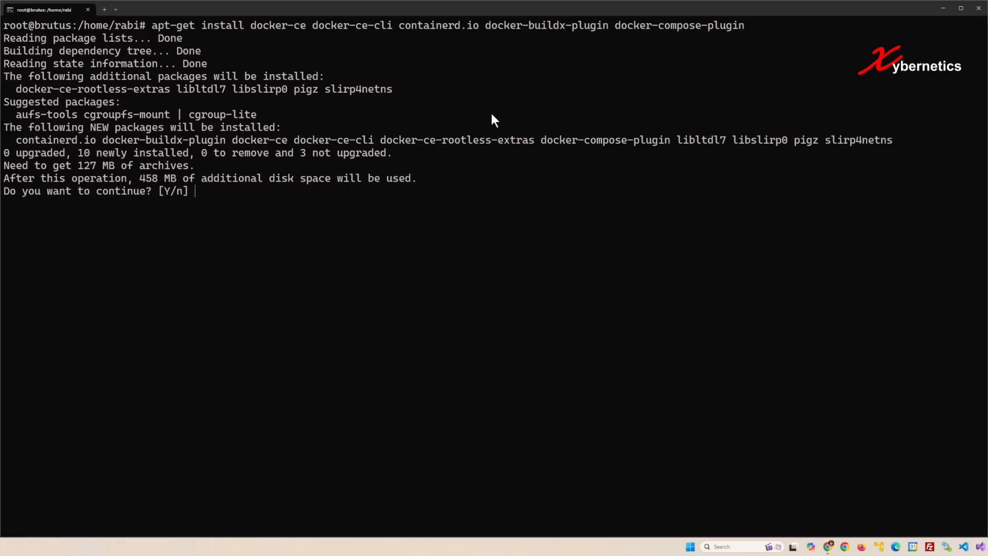
text(Y)
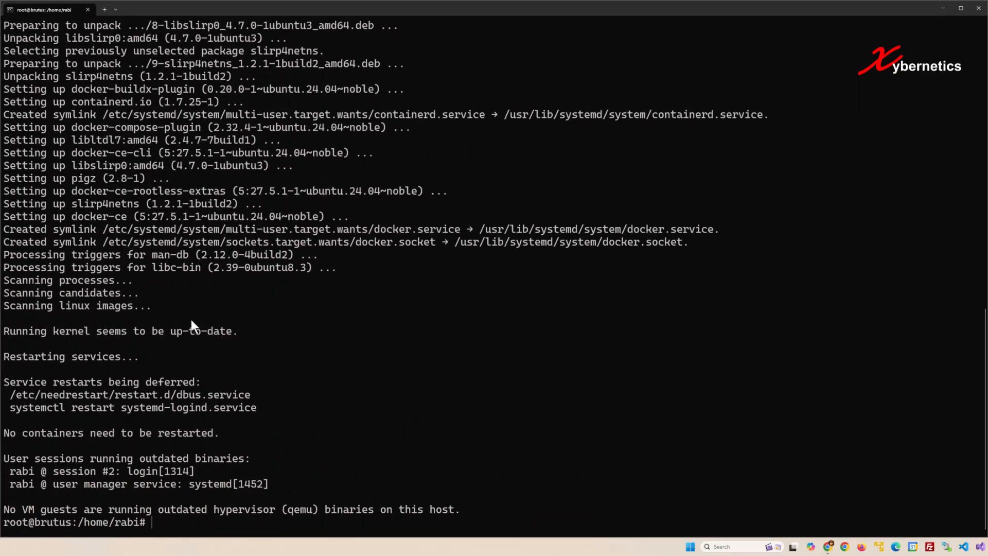
mouse_move(152, 392)
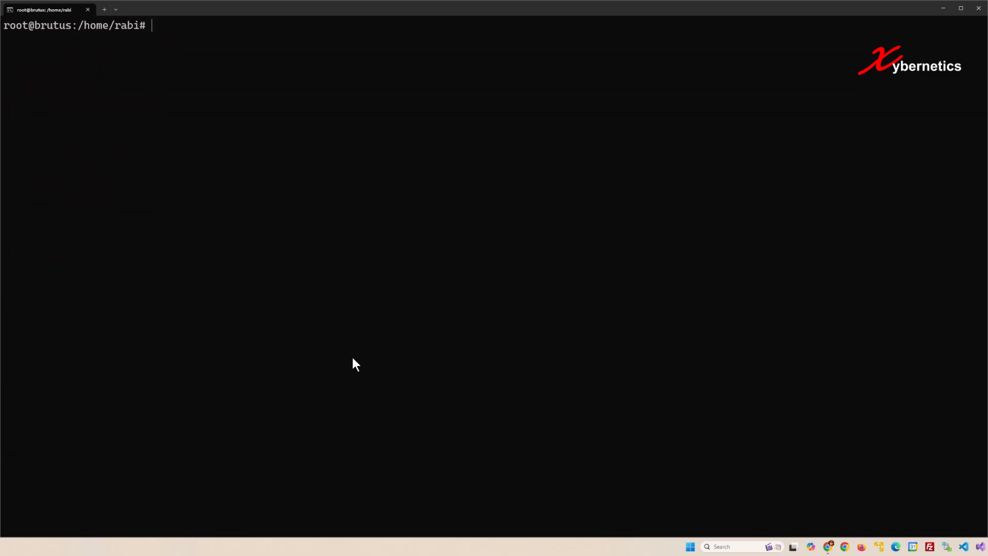
mouse_move(353, 353)
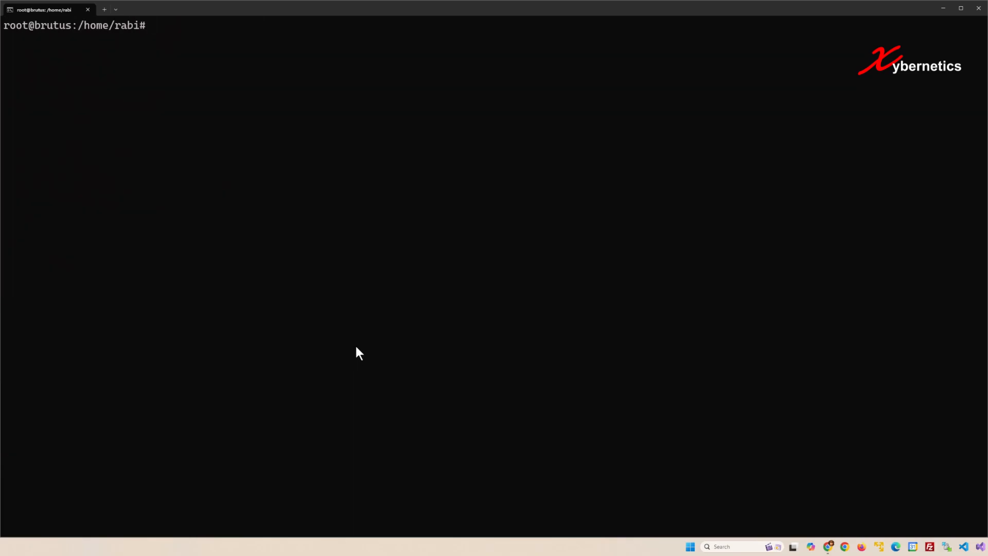
mouse_move(305, 246)
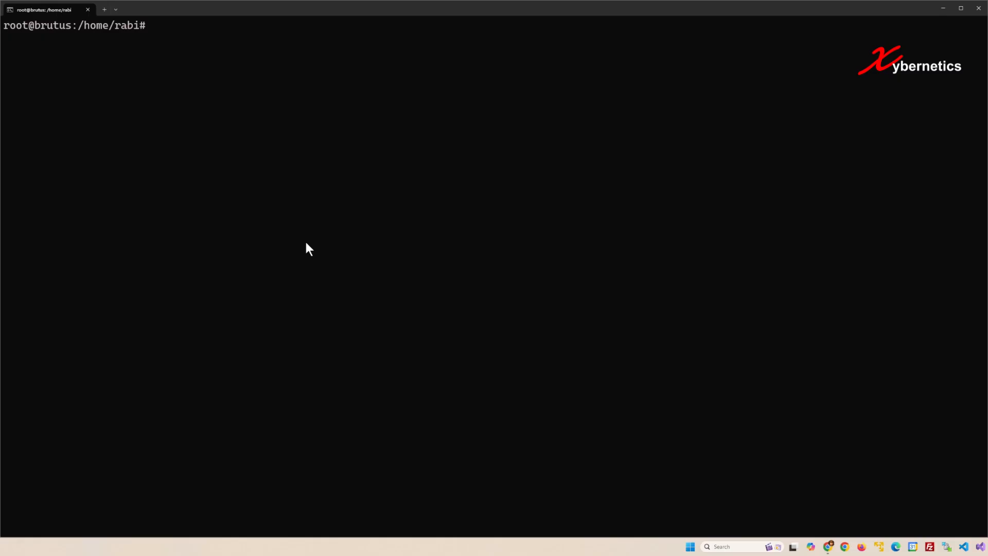
- Run sudo docker run hello-world to get the 'Hello from Docker!' confirmation
text(sudo docker run hello-world)
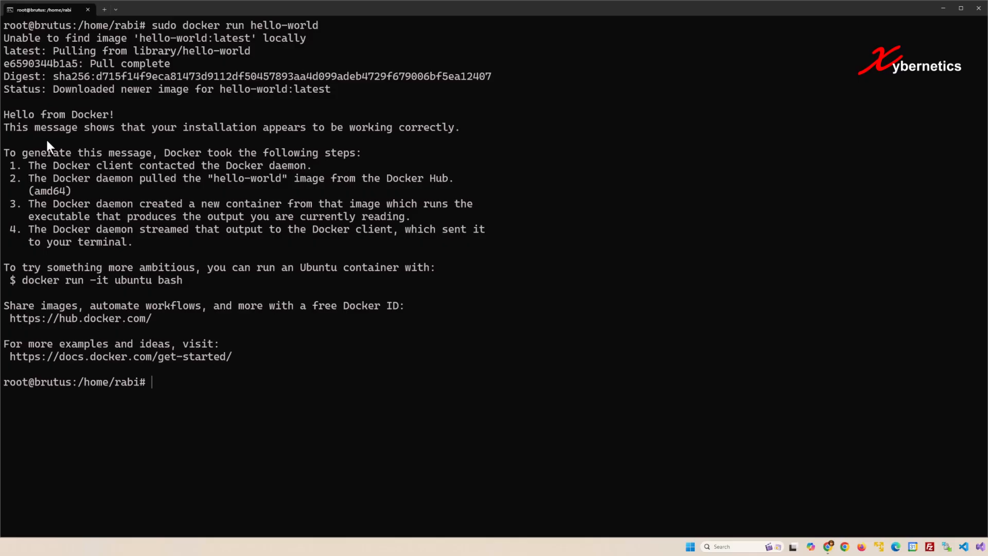
mouse_move(9, 119)
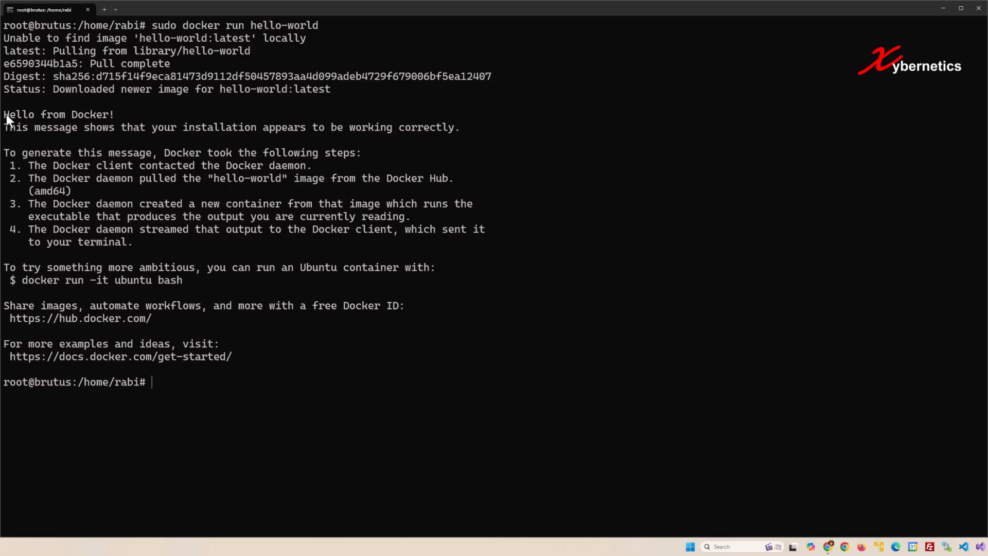
mouse_move(358, 253)
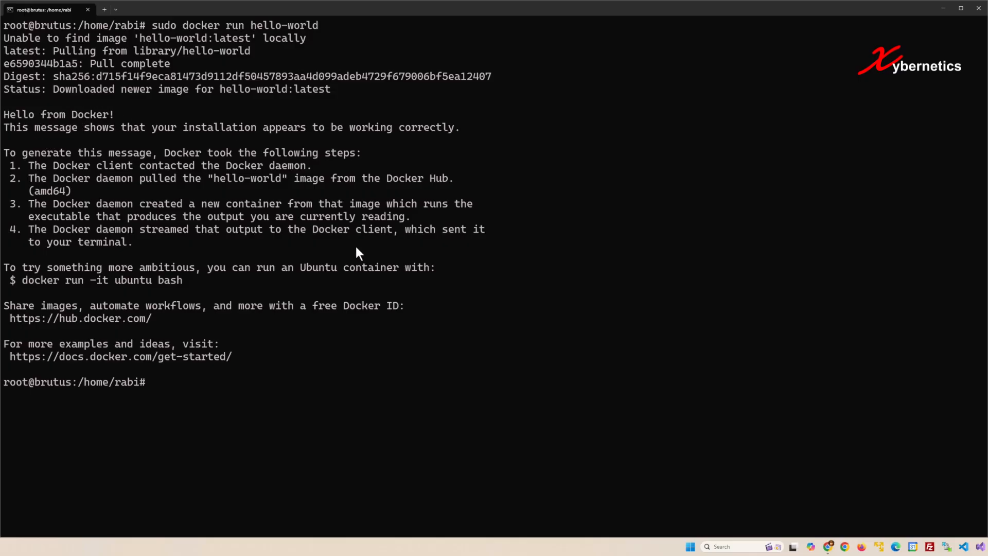